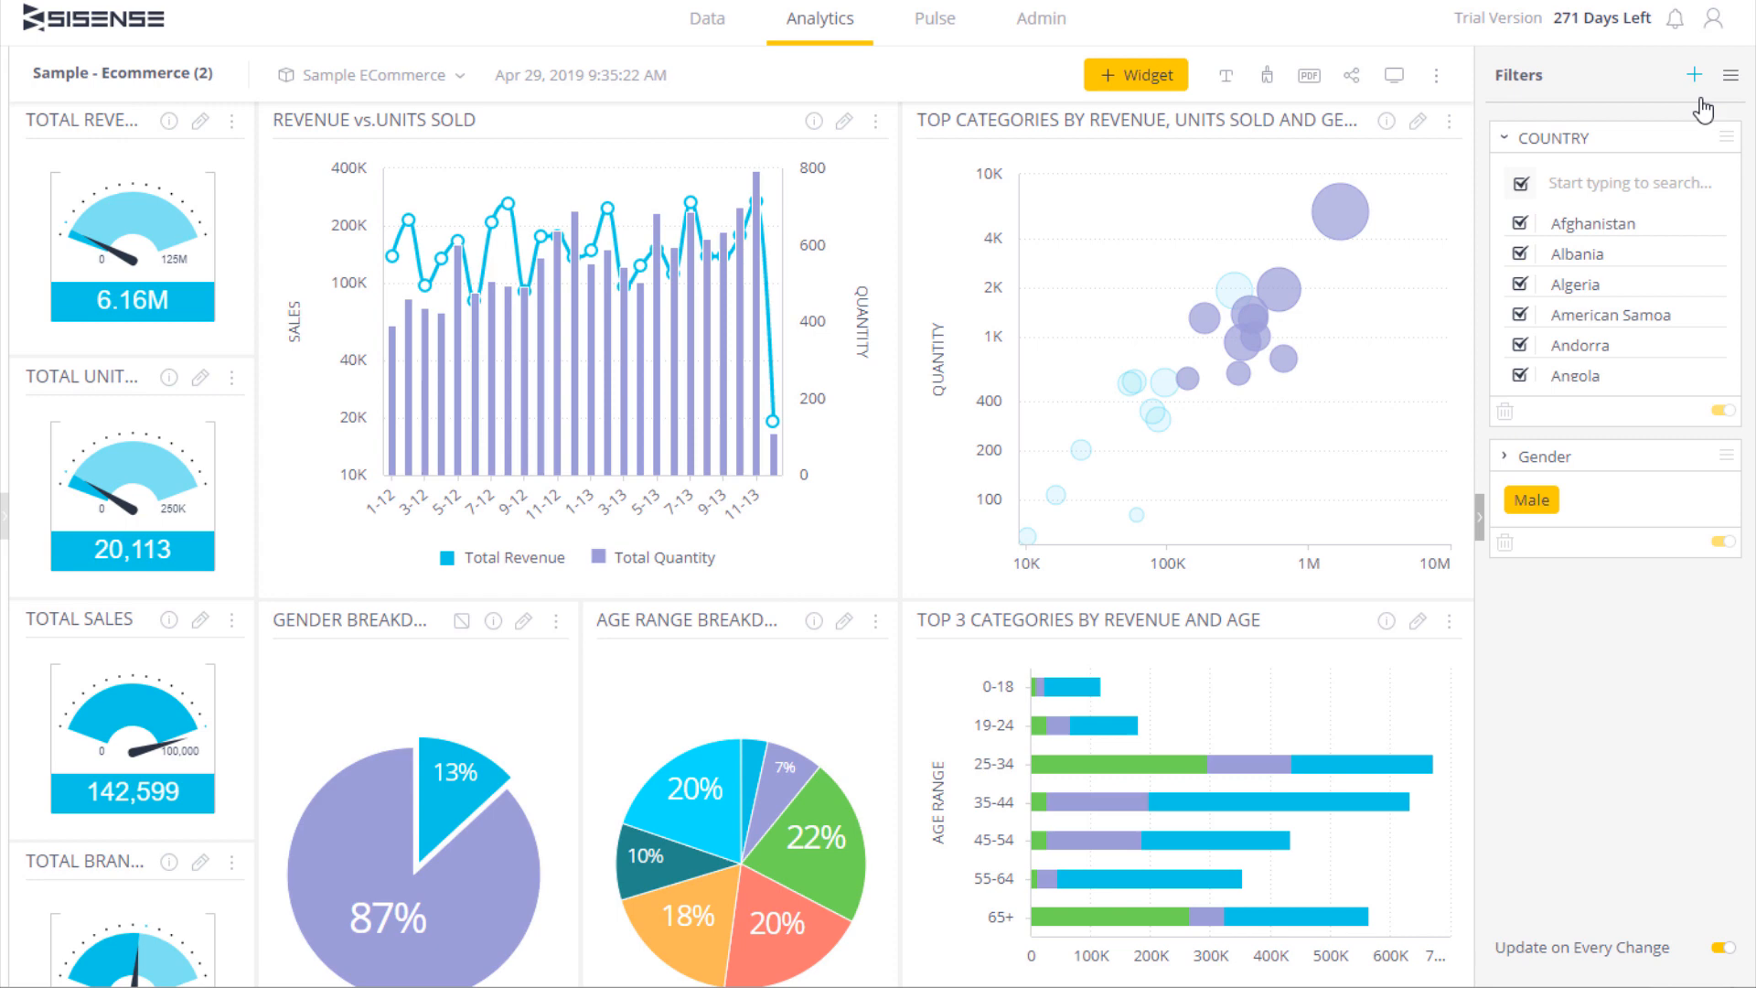
Step: Select Albania in the Country filter list and search the list for 'Unit'
click(1699, 138)
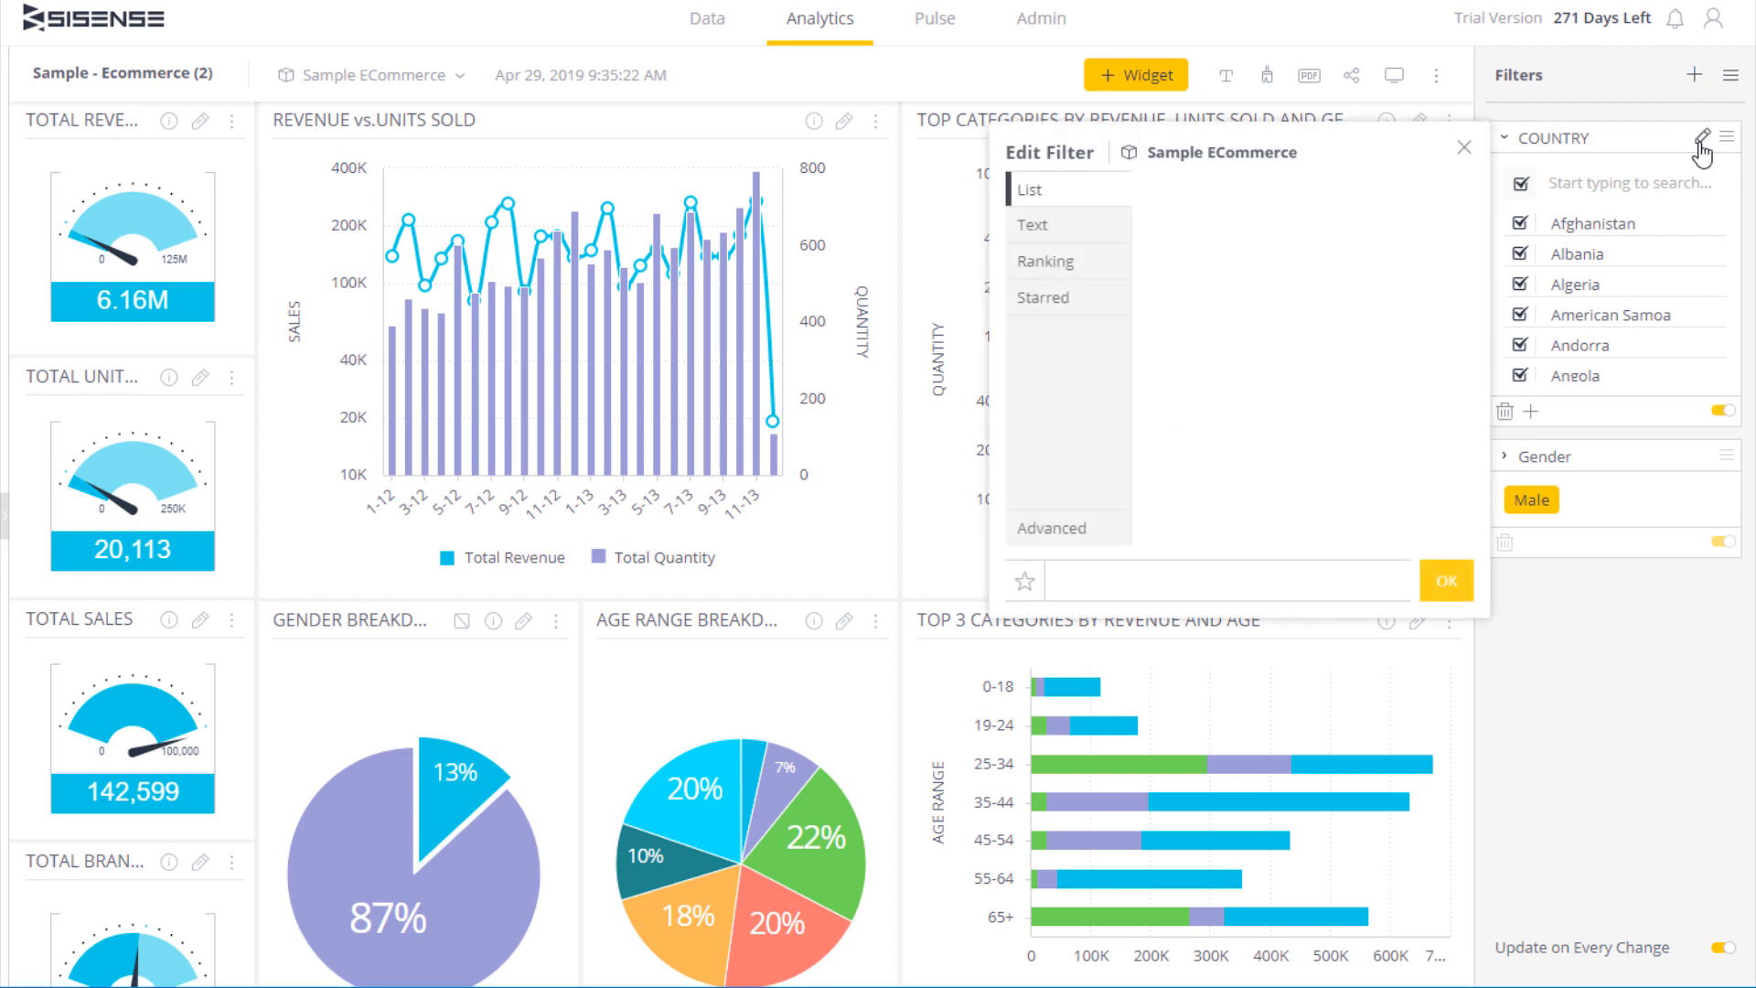
click(1699, 137)
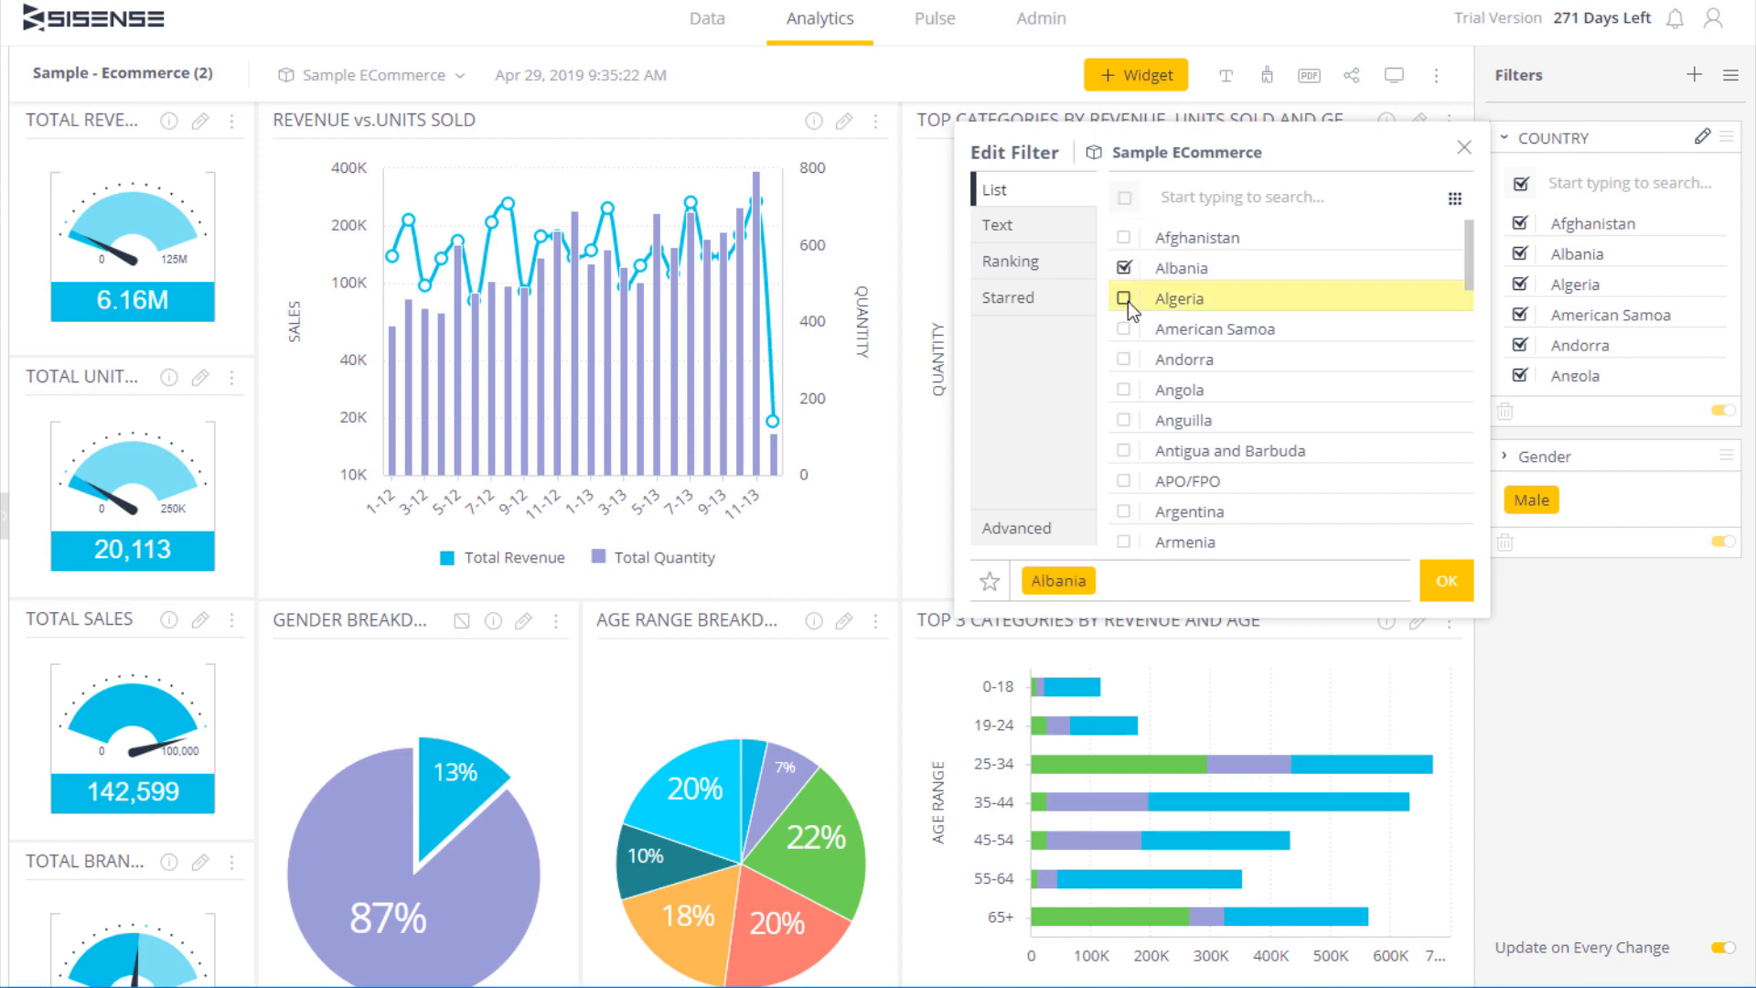
click(1125, 296)
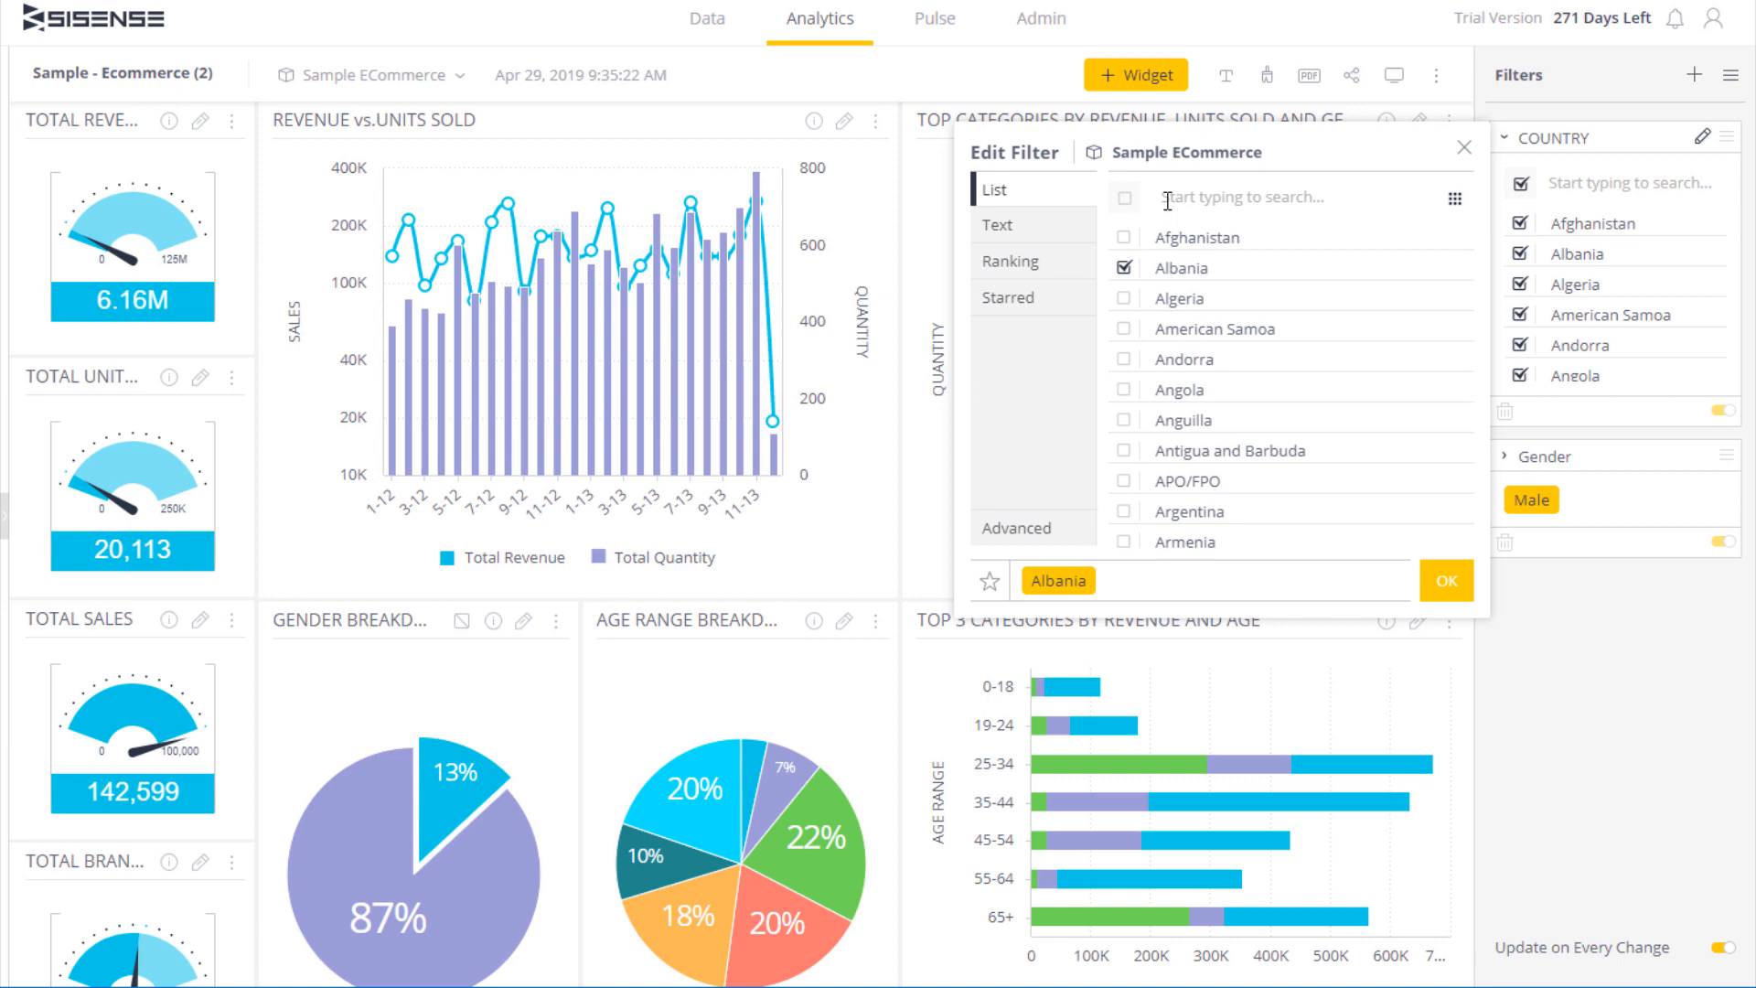
text(Unit)
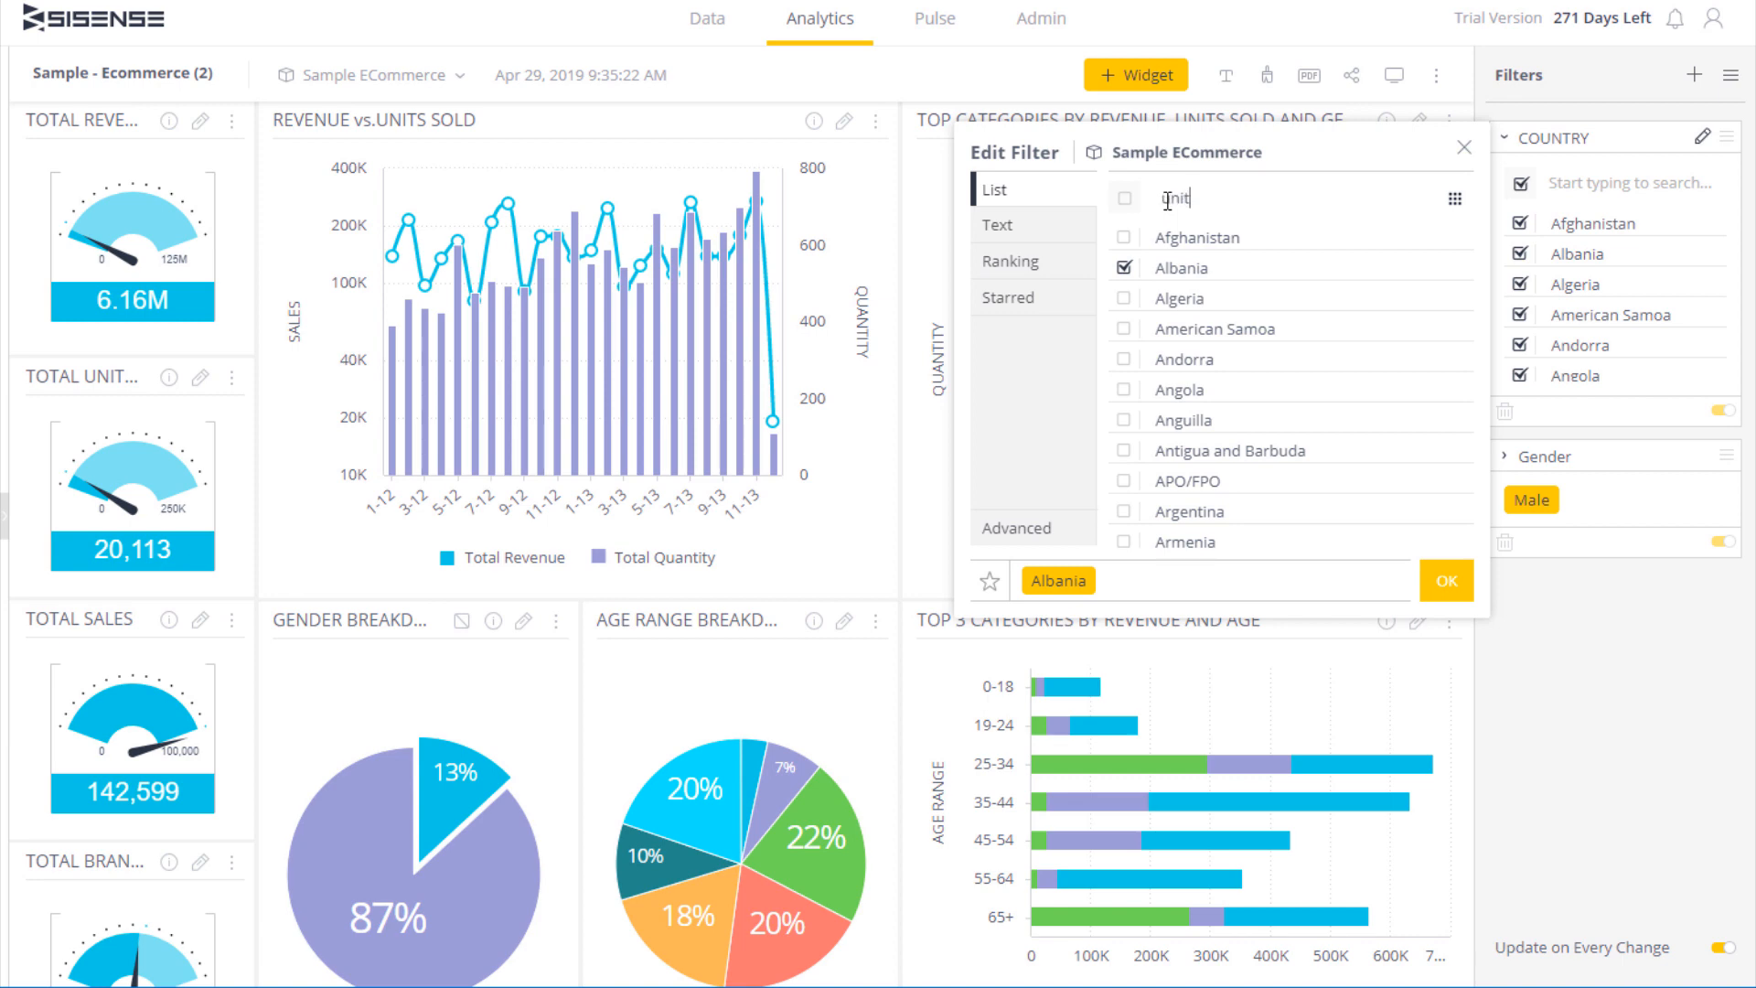
text(Unit)
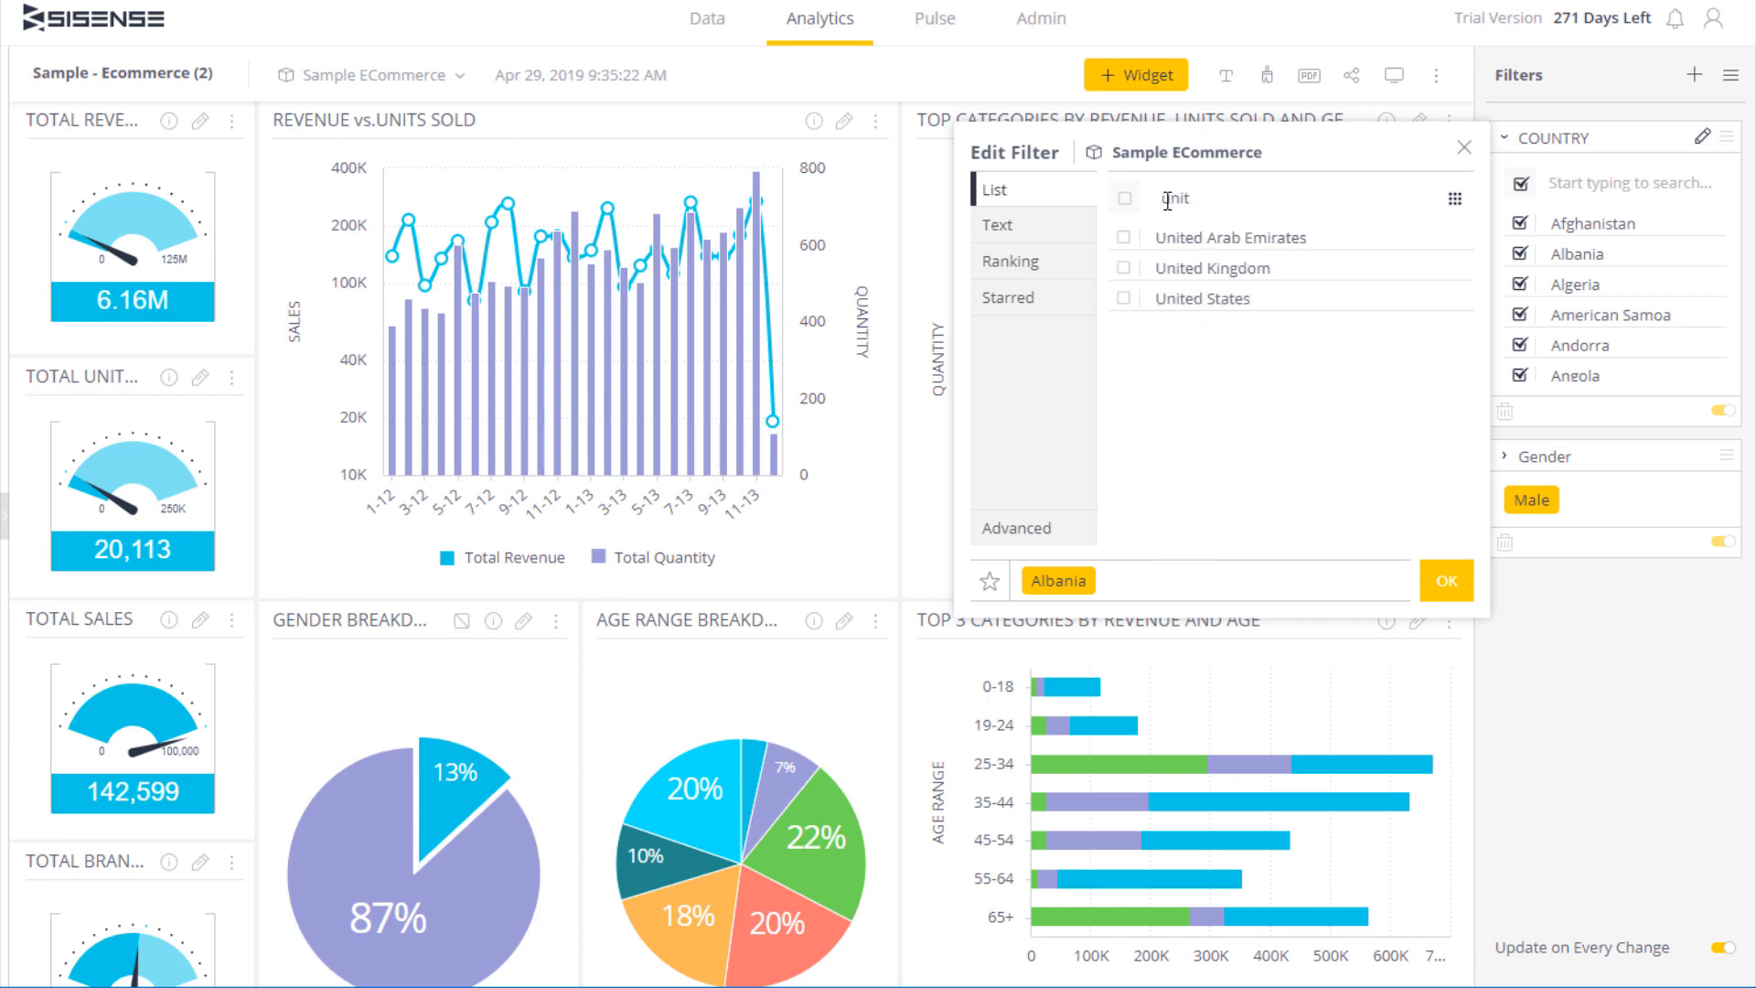
Step: Set a Text rule keeping countries containing 'united' (United Arab Emirates, United Kingdom, United States)
click(995, 225)
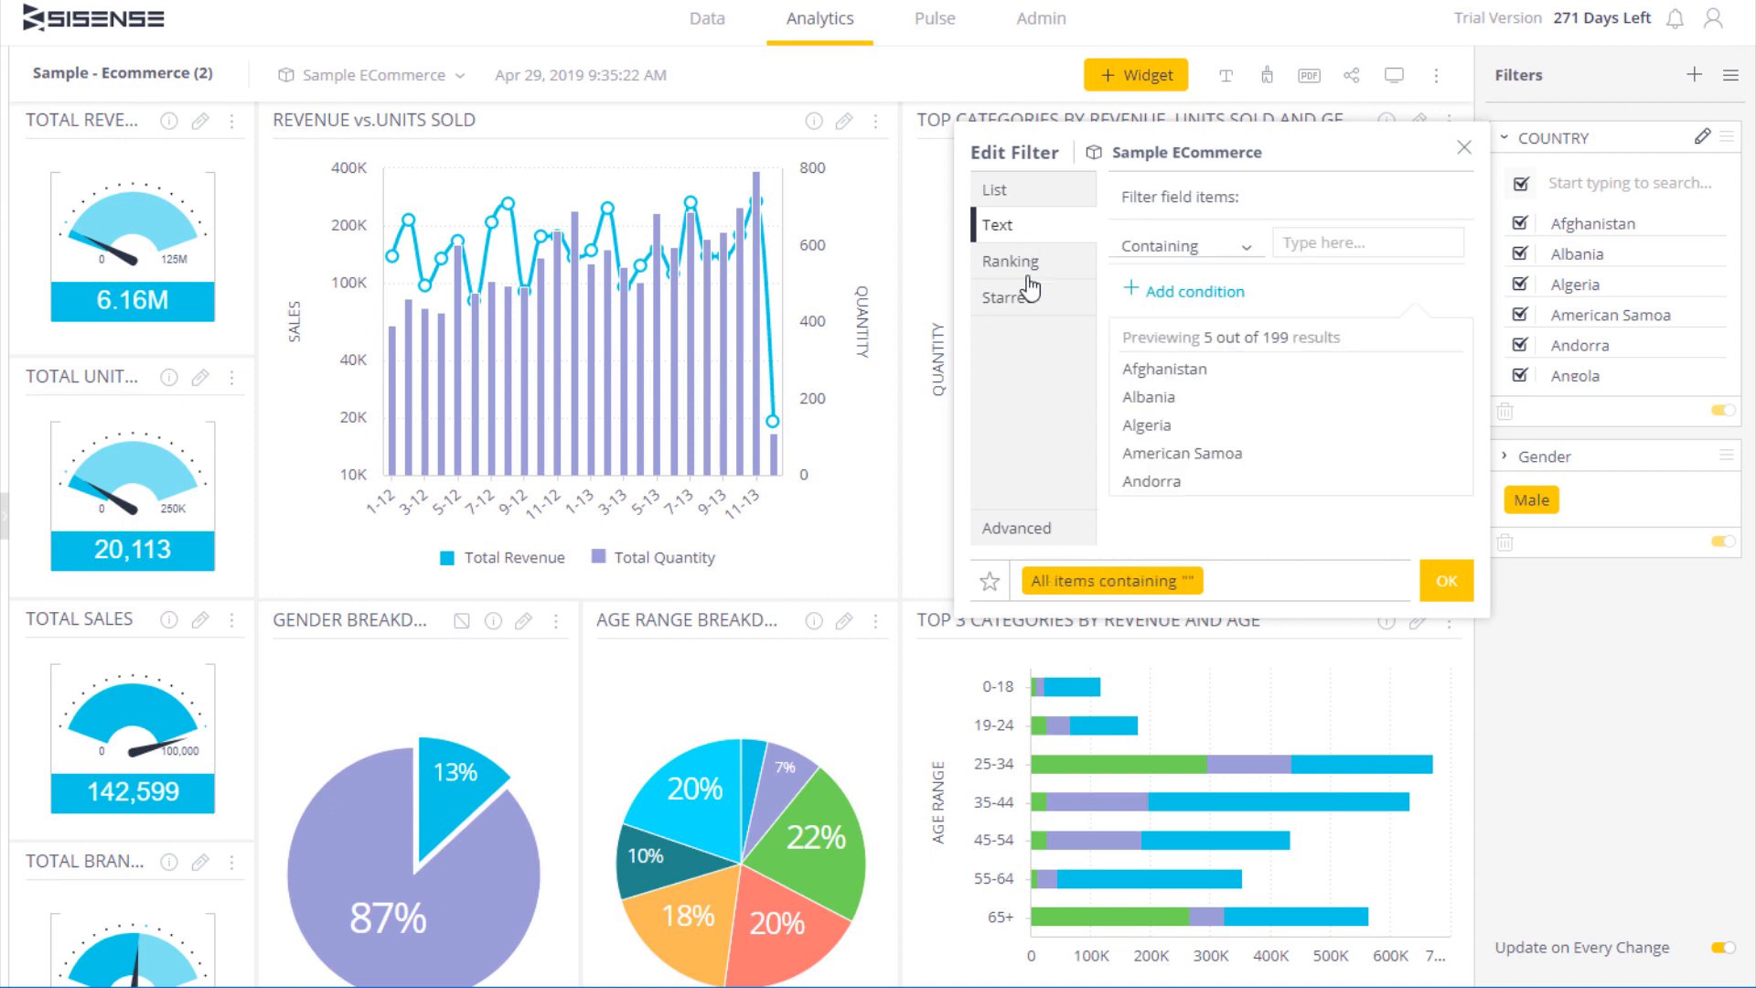
mouse_move(1254, 247)
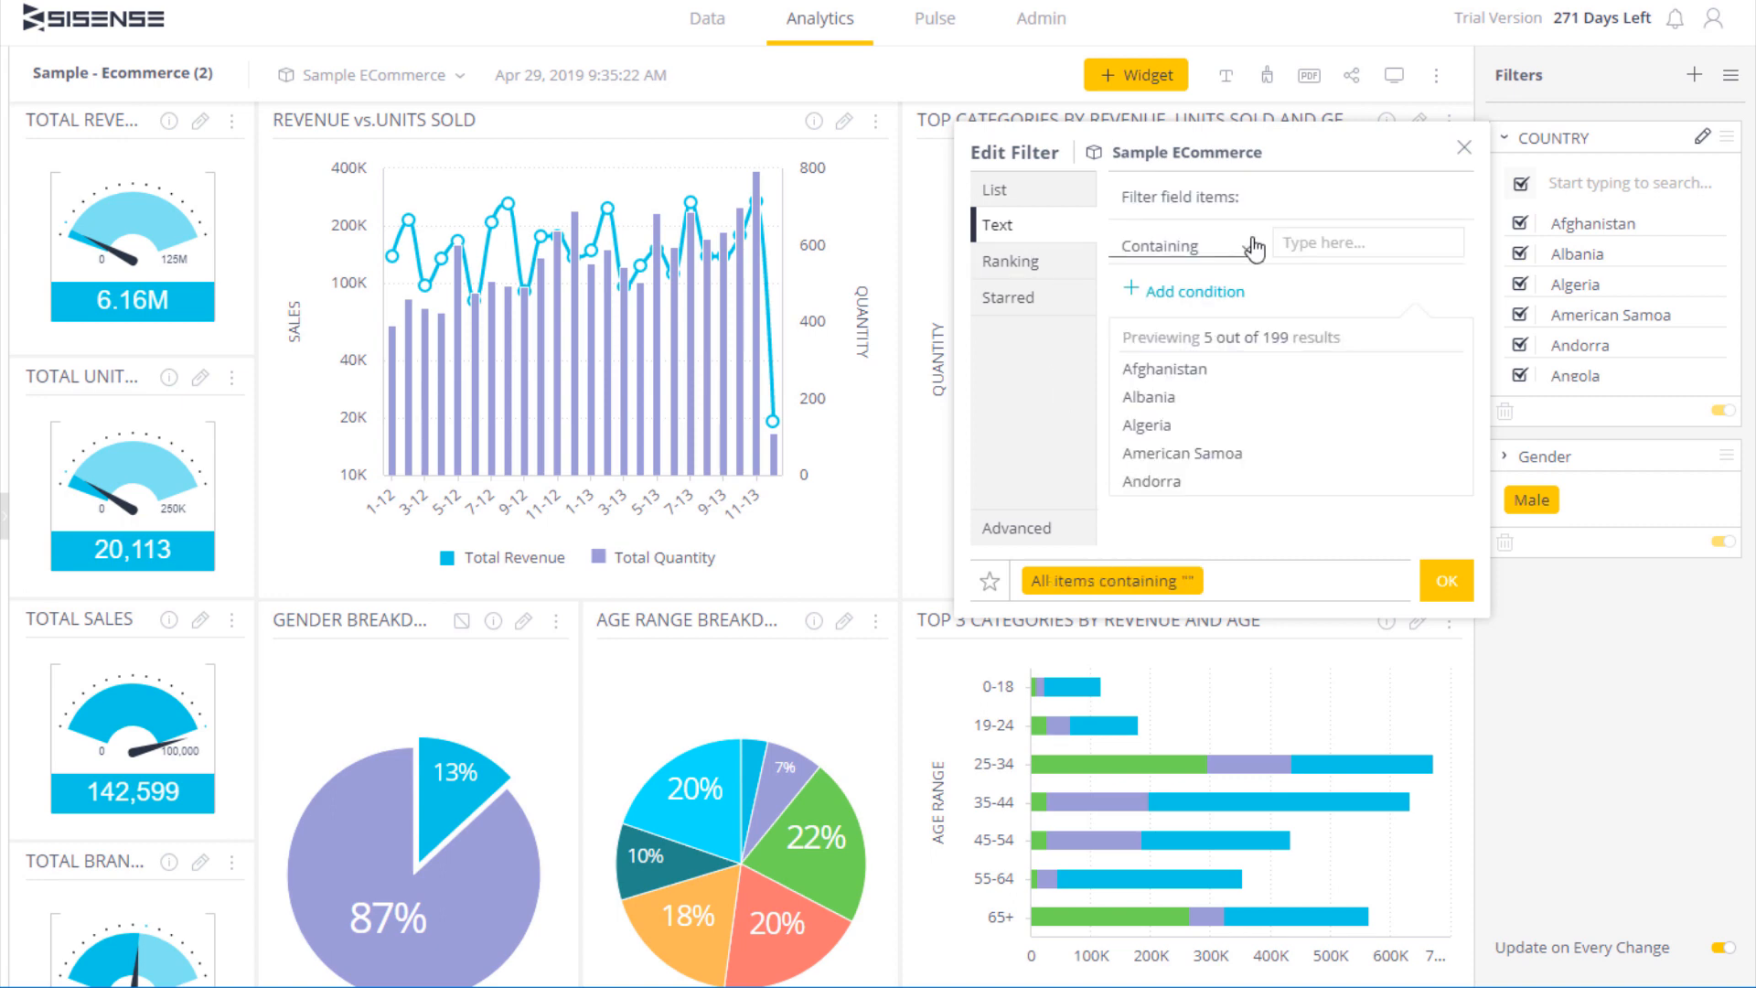
click(1176, 245)
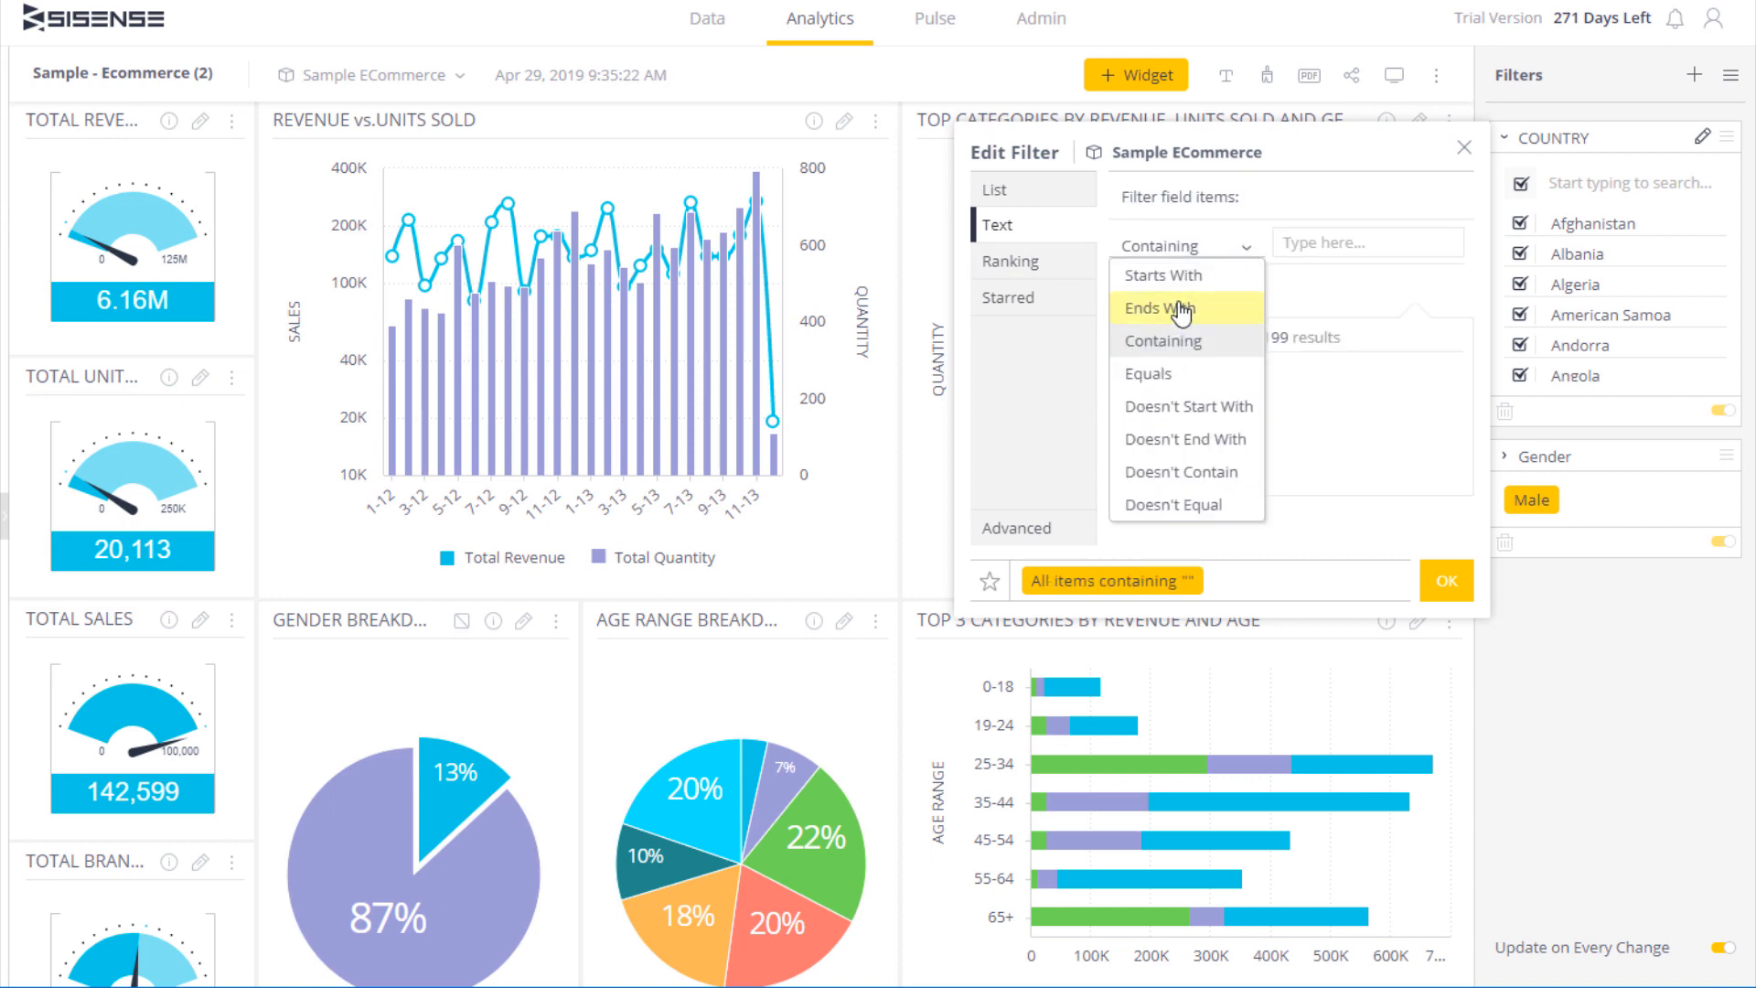
mouse_move(1185, 406)
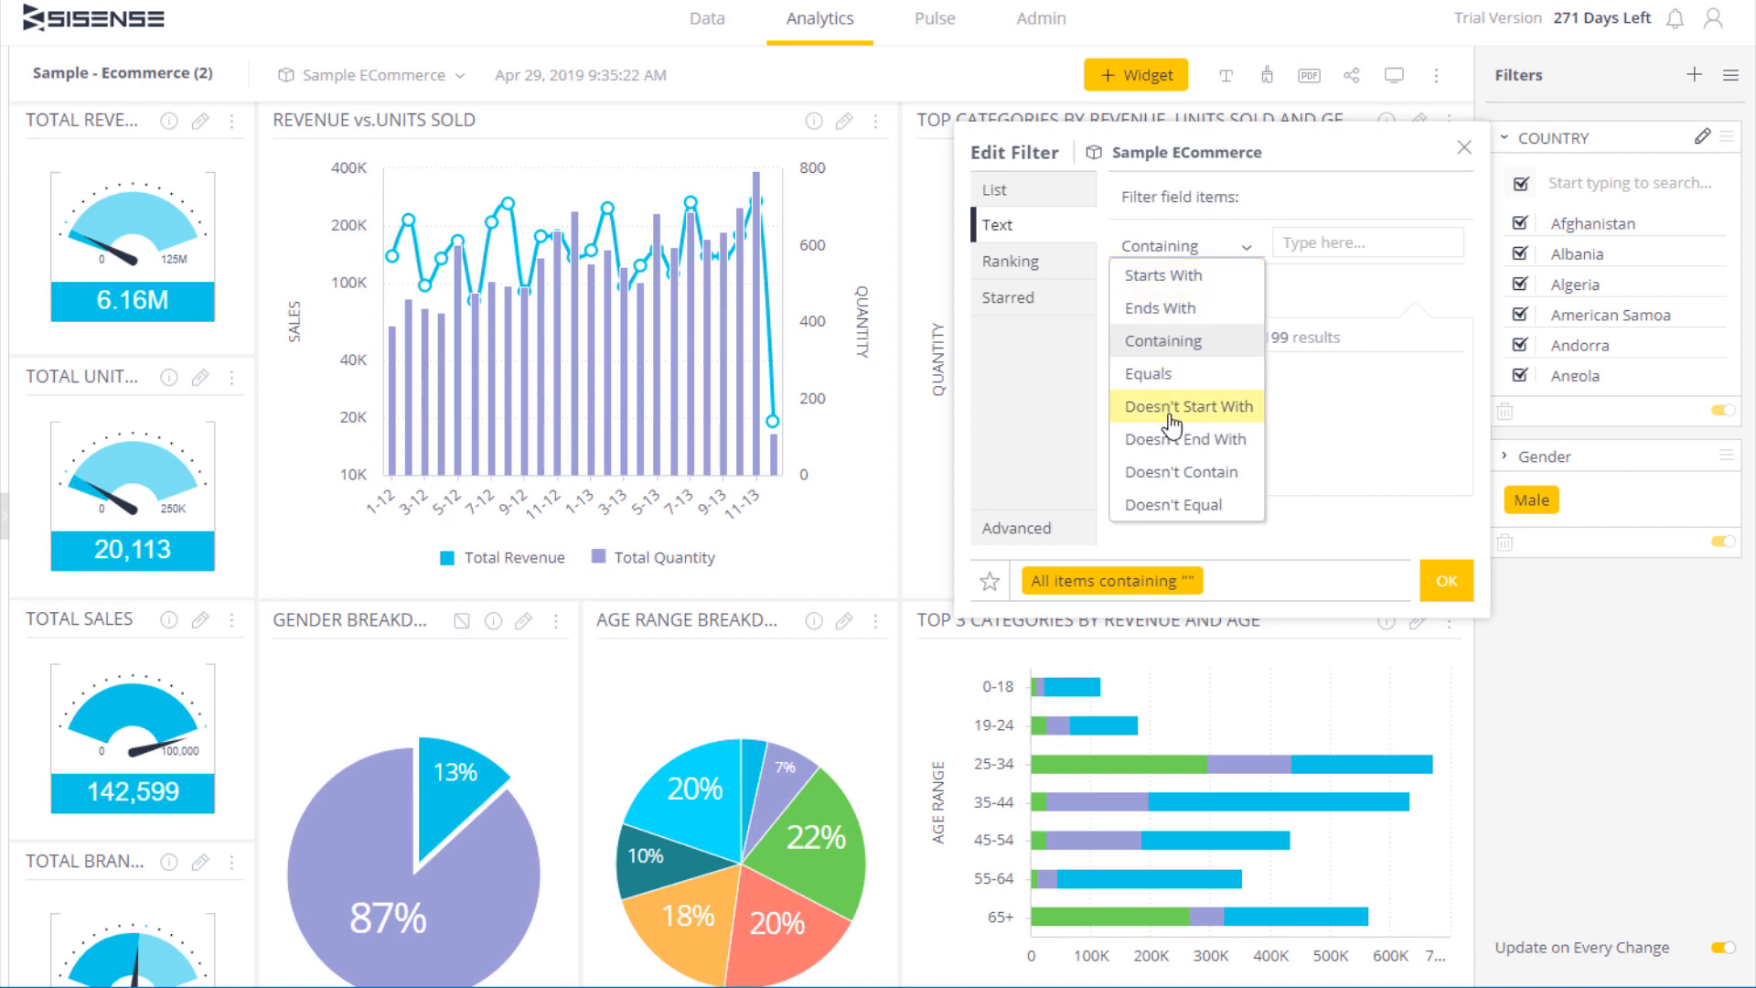
mouse_move(1174, 471)
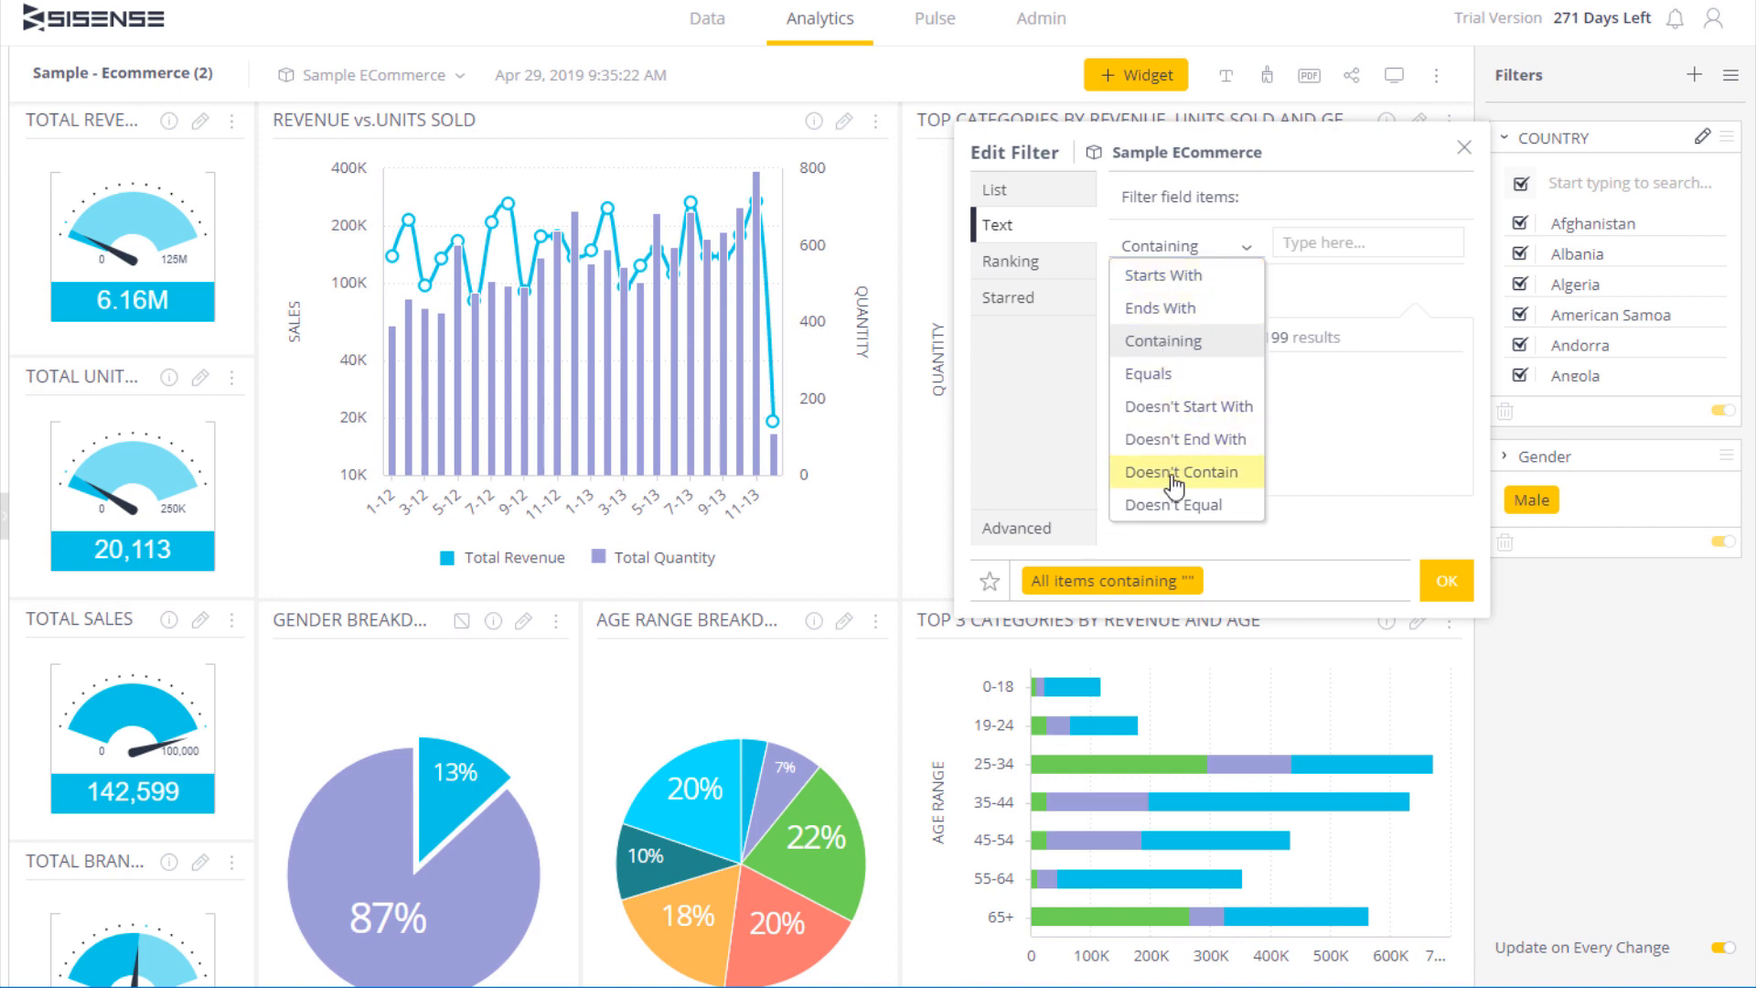
mouse_move(1147, 373)
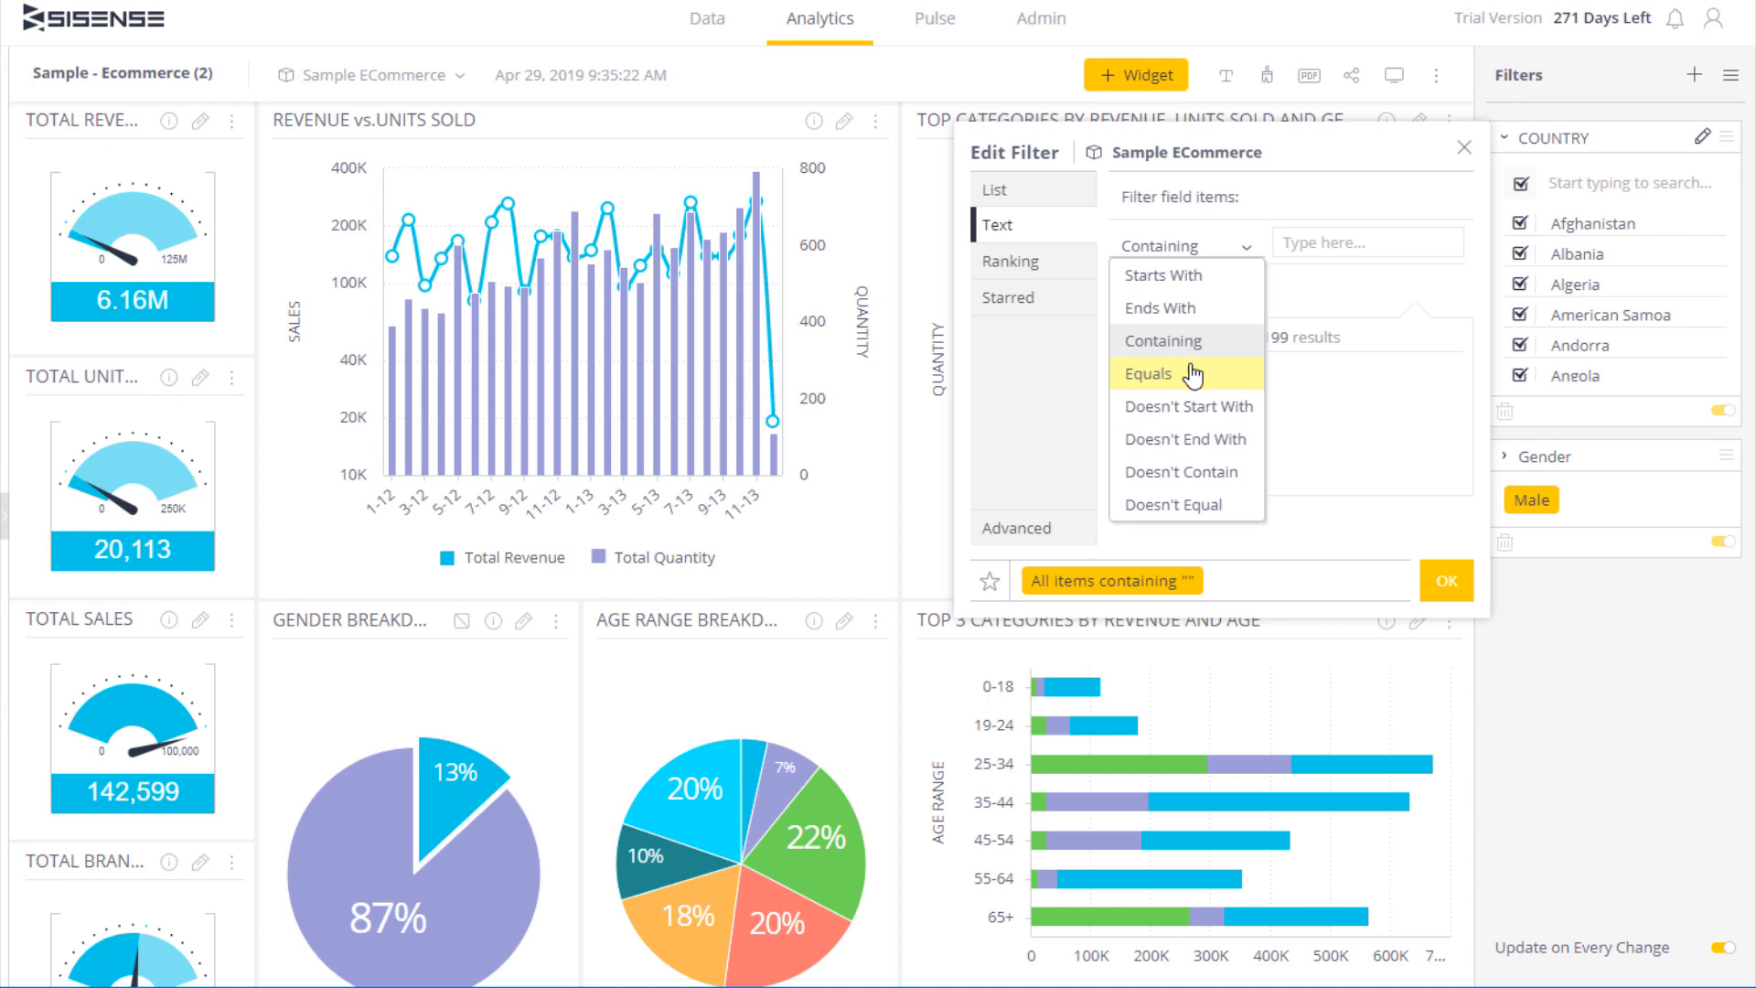
mouse_move(1187, 438)
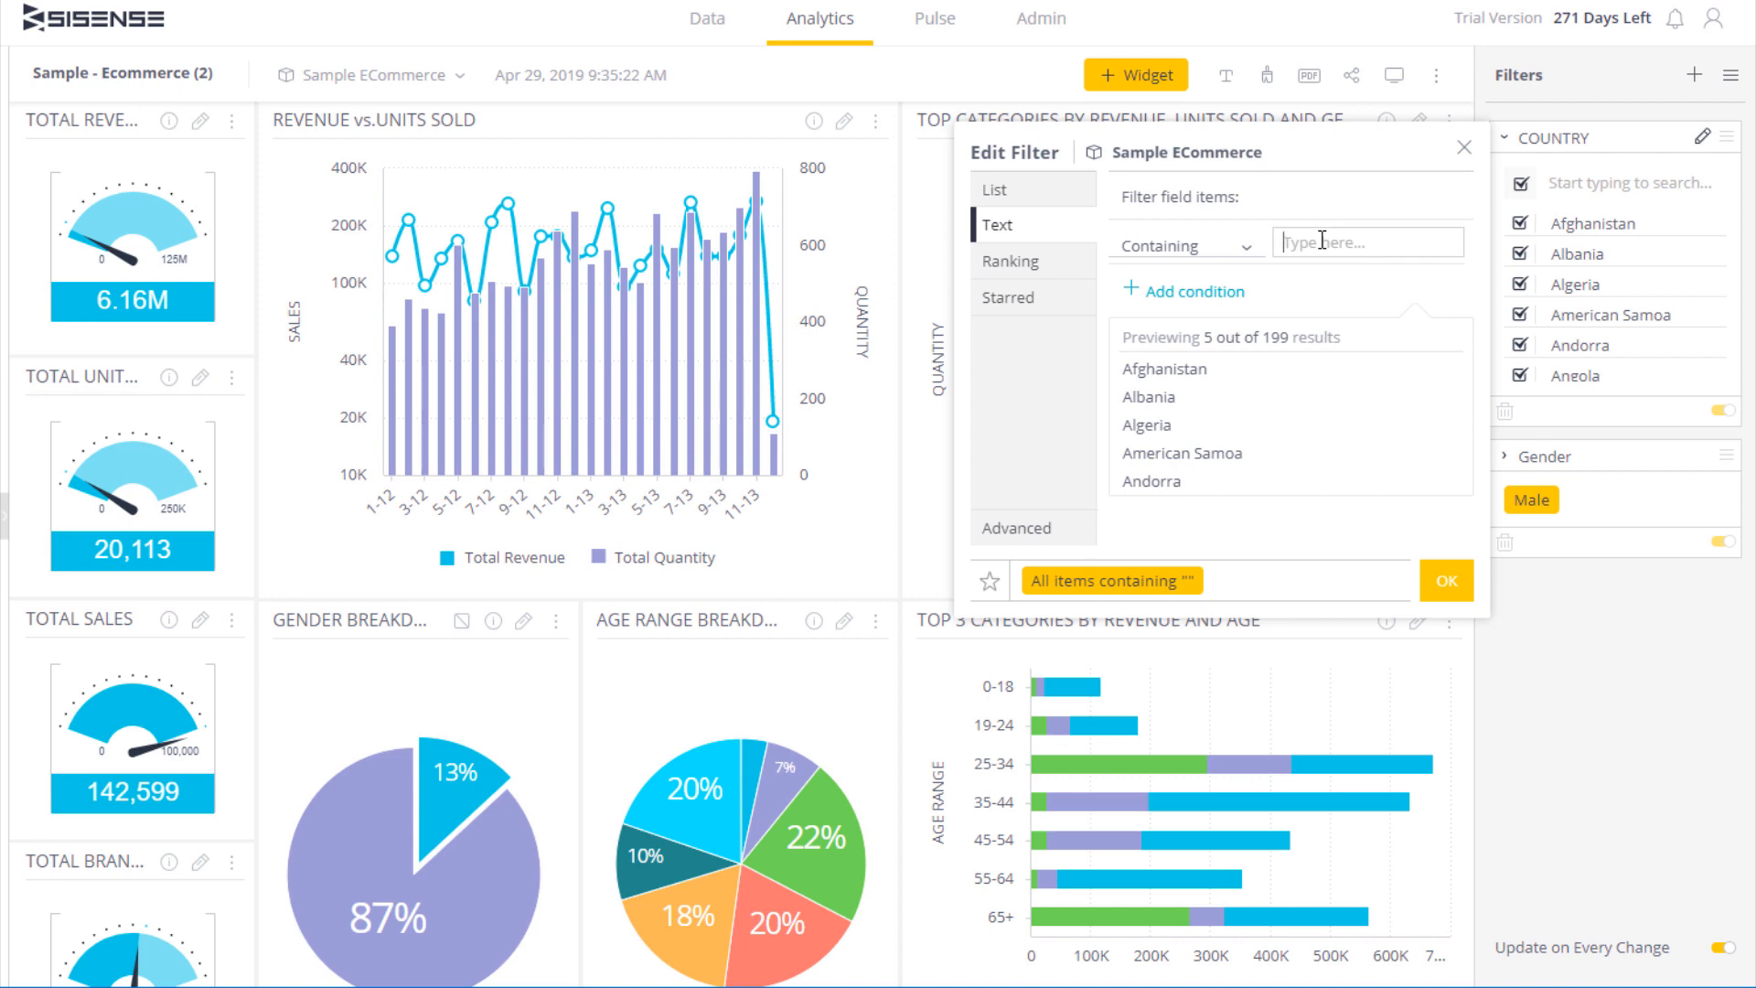
text(united)
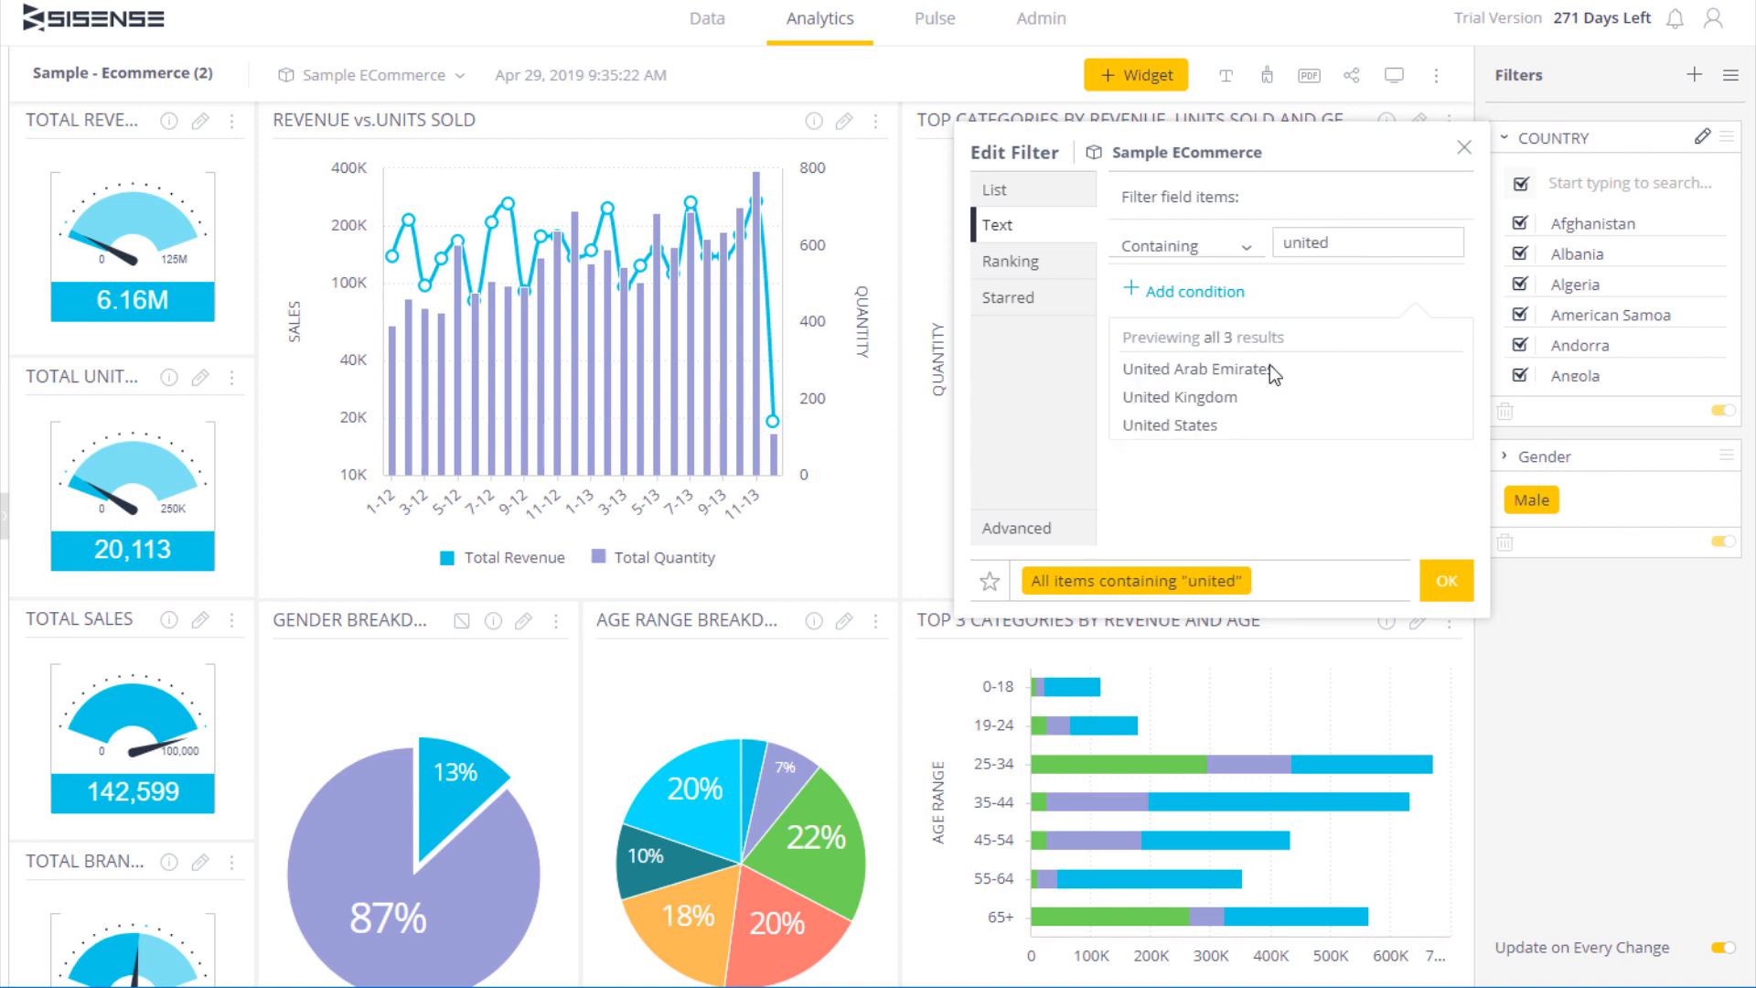
mouse_move(1204, 435)
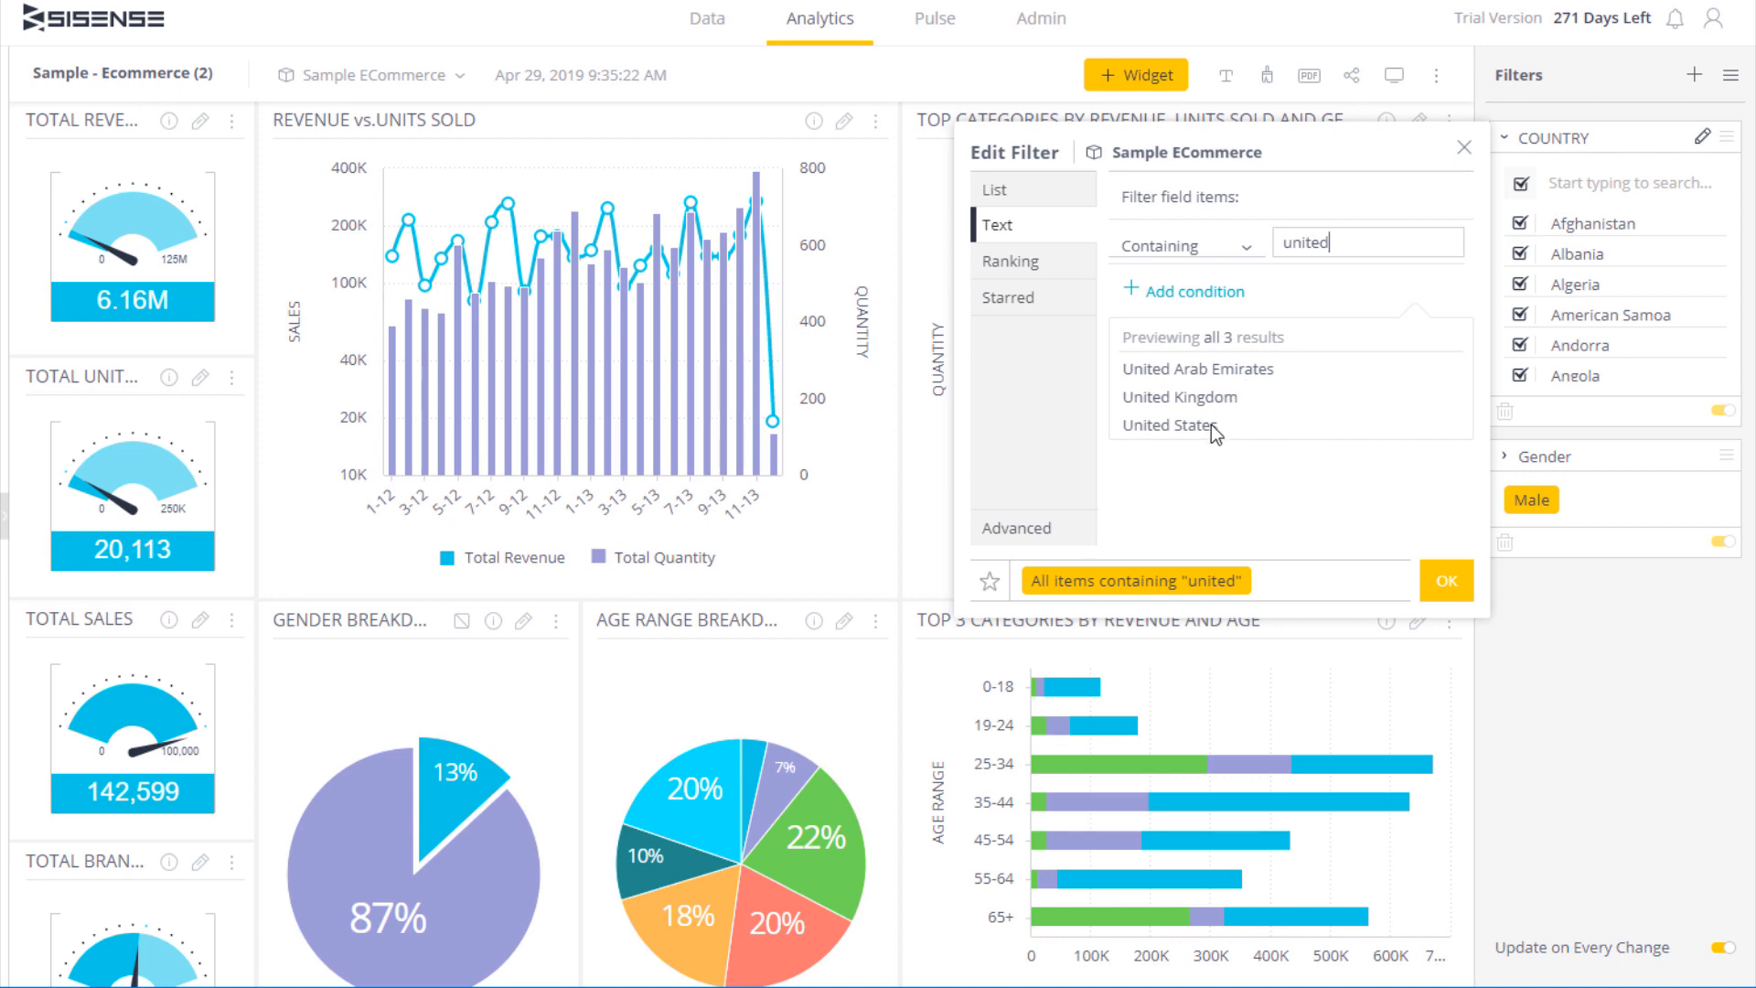
Step: Change the rule to containing 'c' and add a second empty condition joined by OR
text(c)
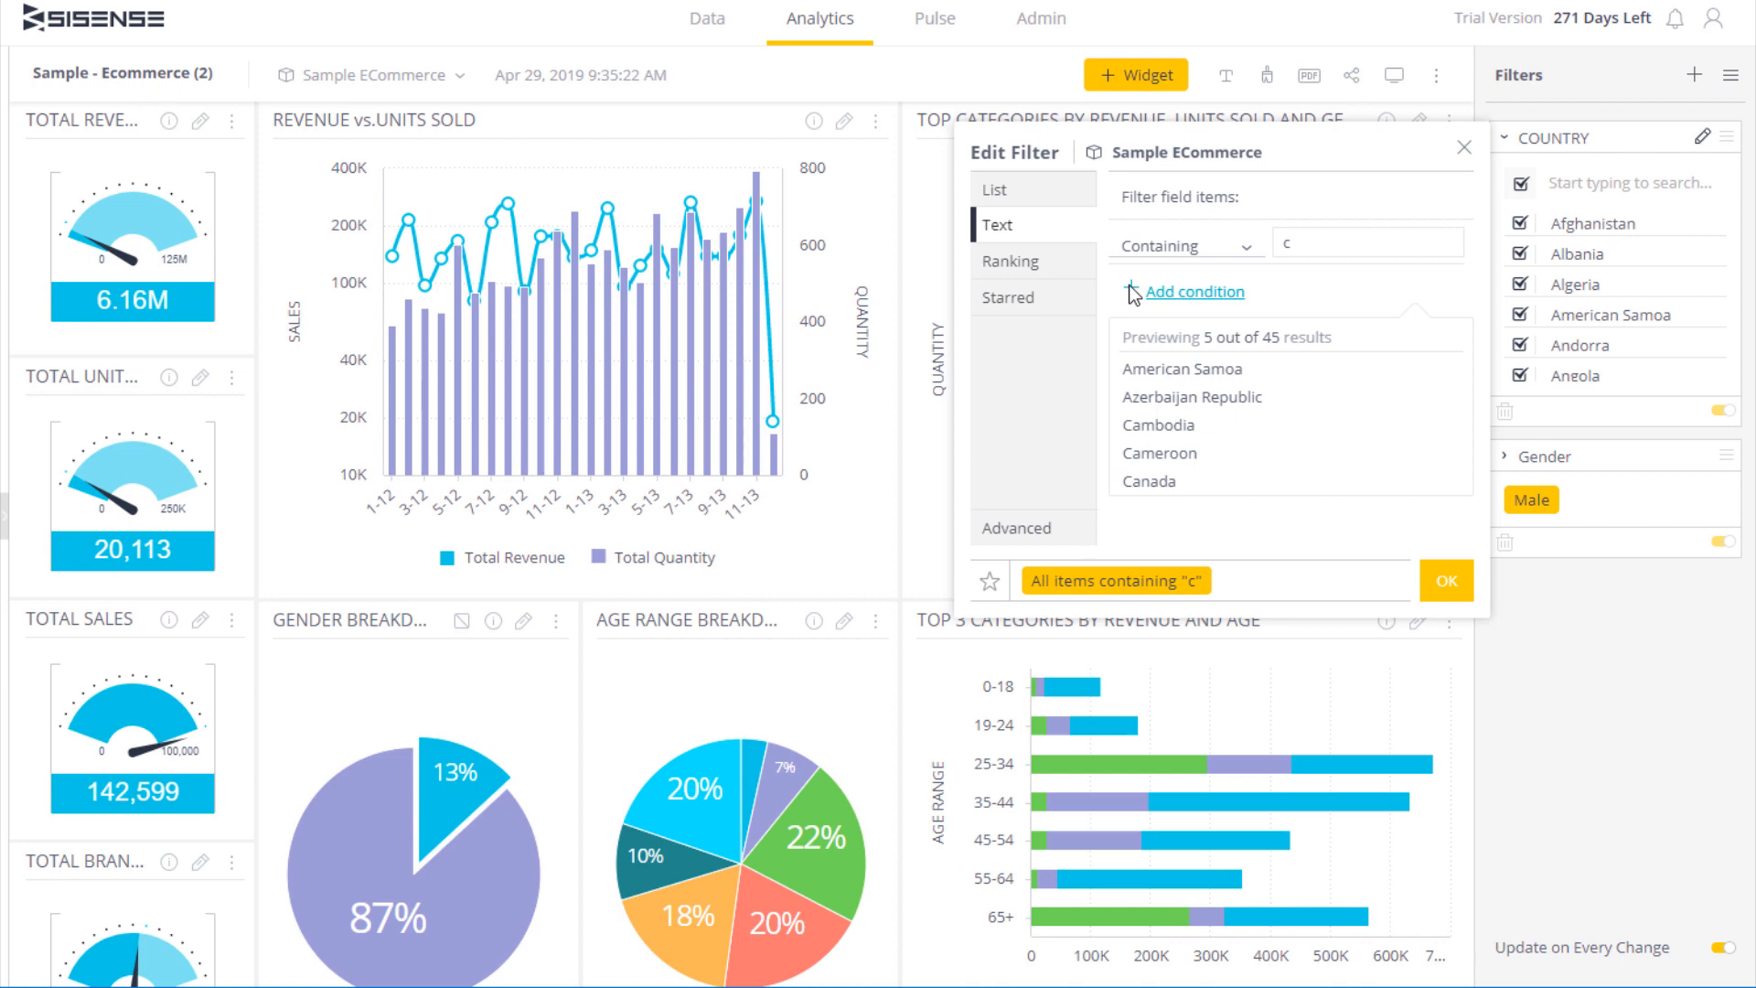
click(1193, 292)
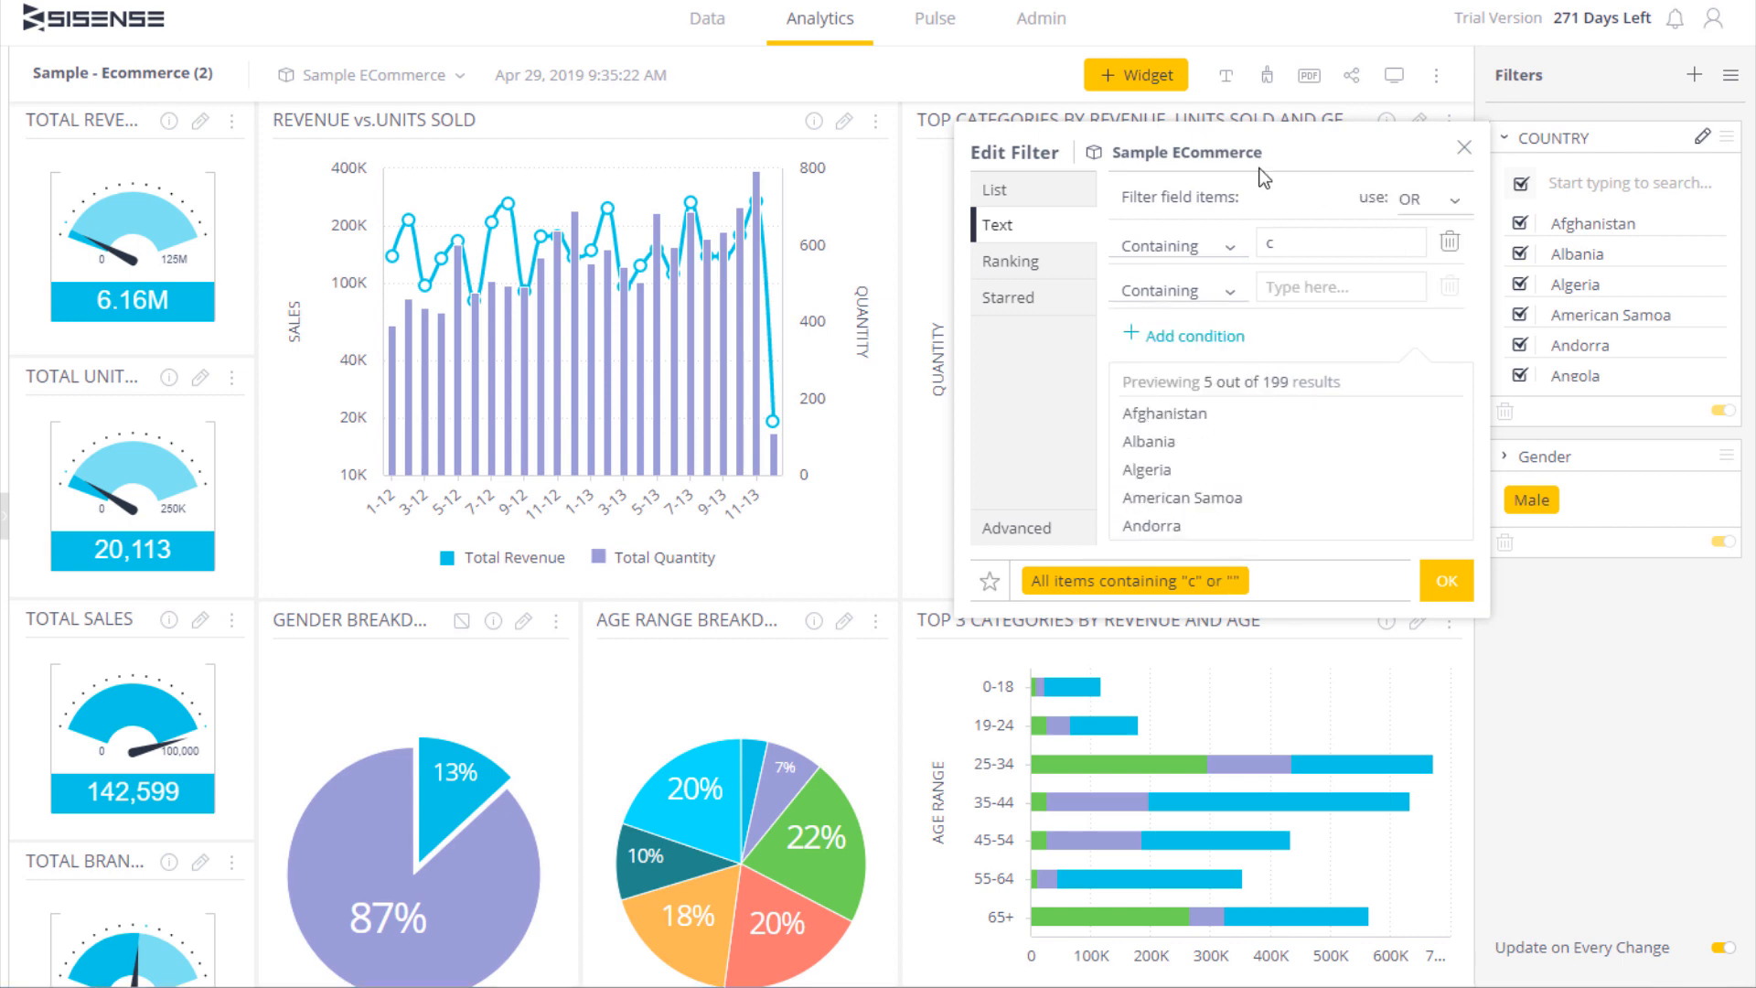
click(1438, 197)
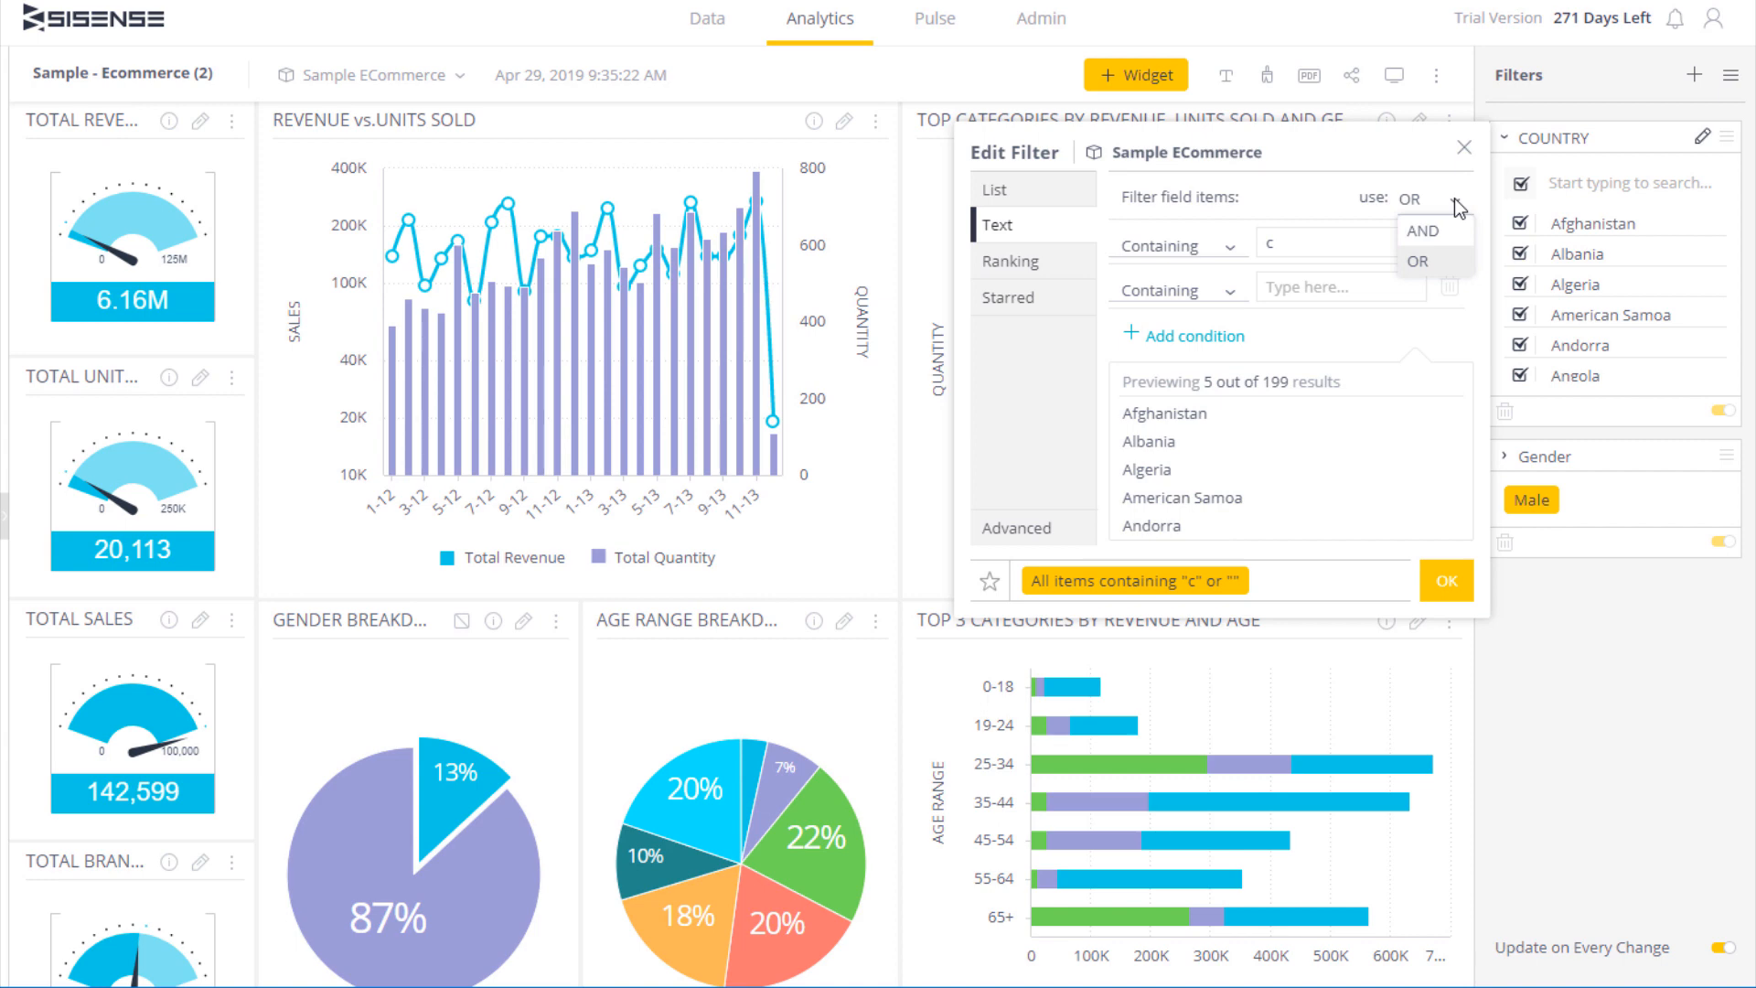
Step: Set a Ranking rule of Top 3 countries by Quantity (Sum)
click(1012, 262)
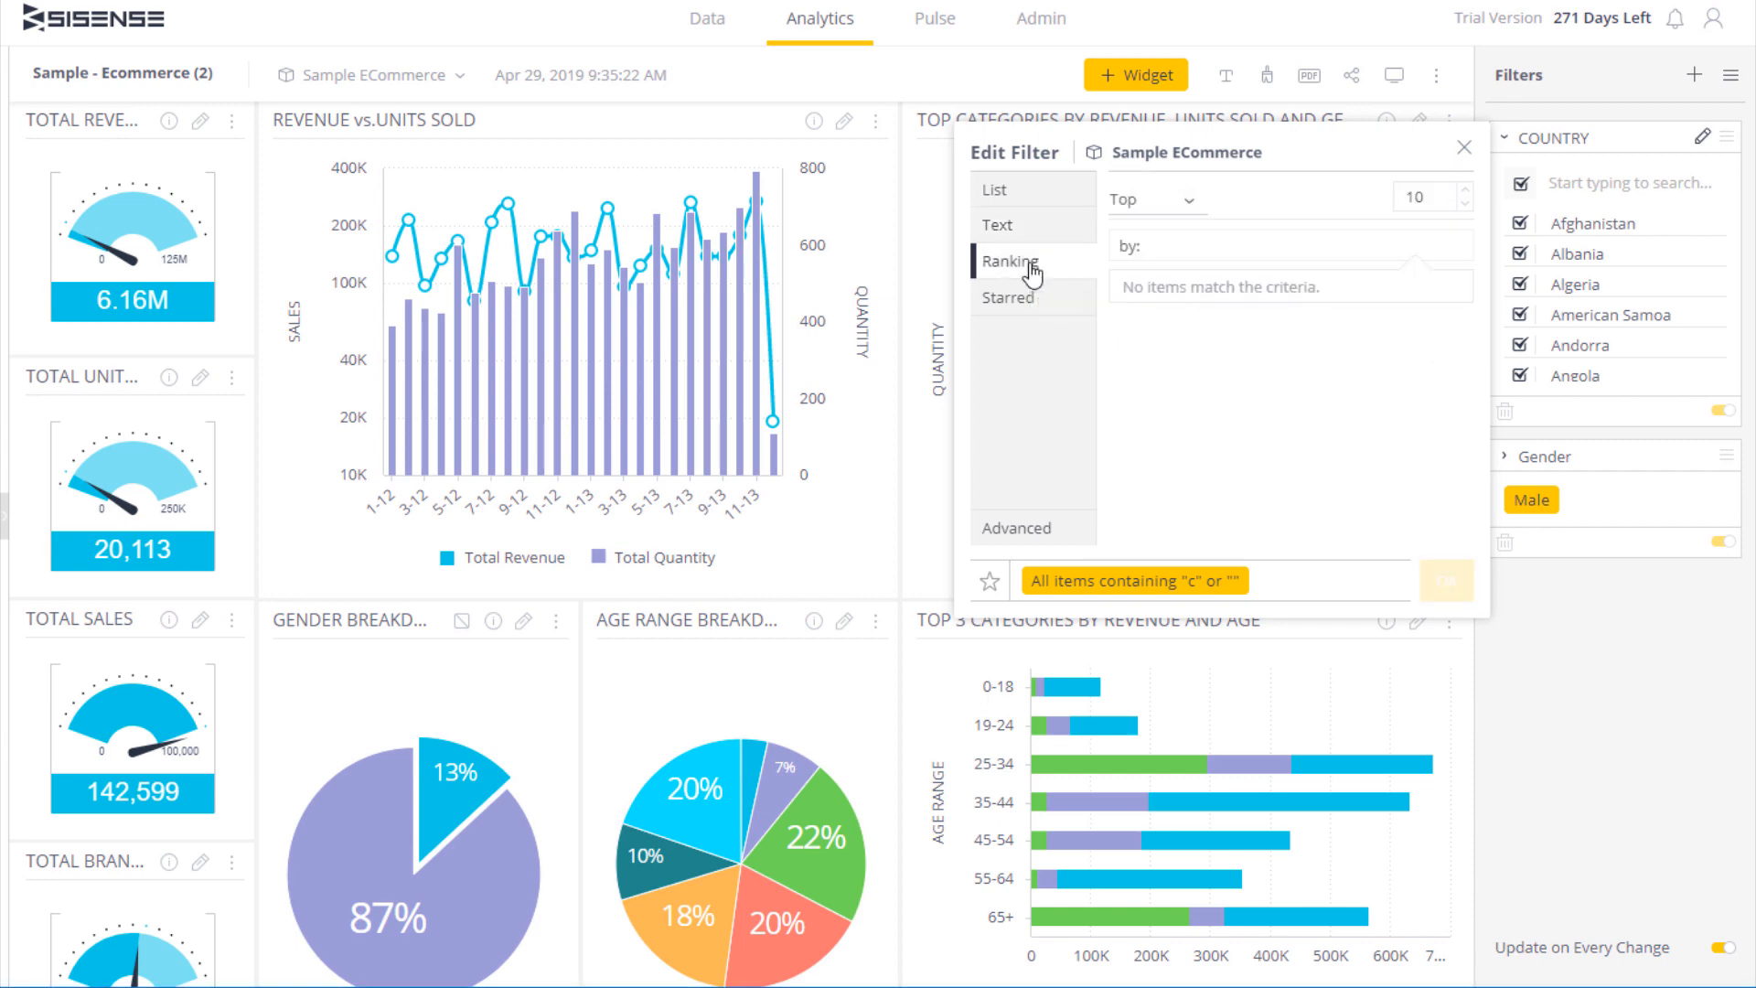
mouse_move(1107, 258)
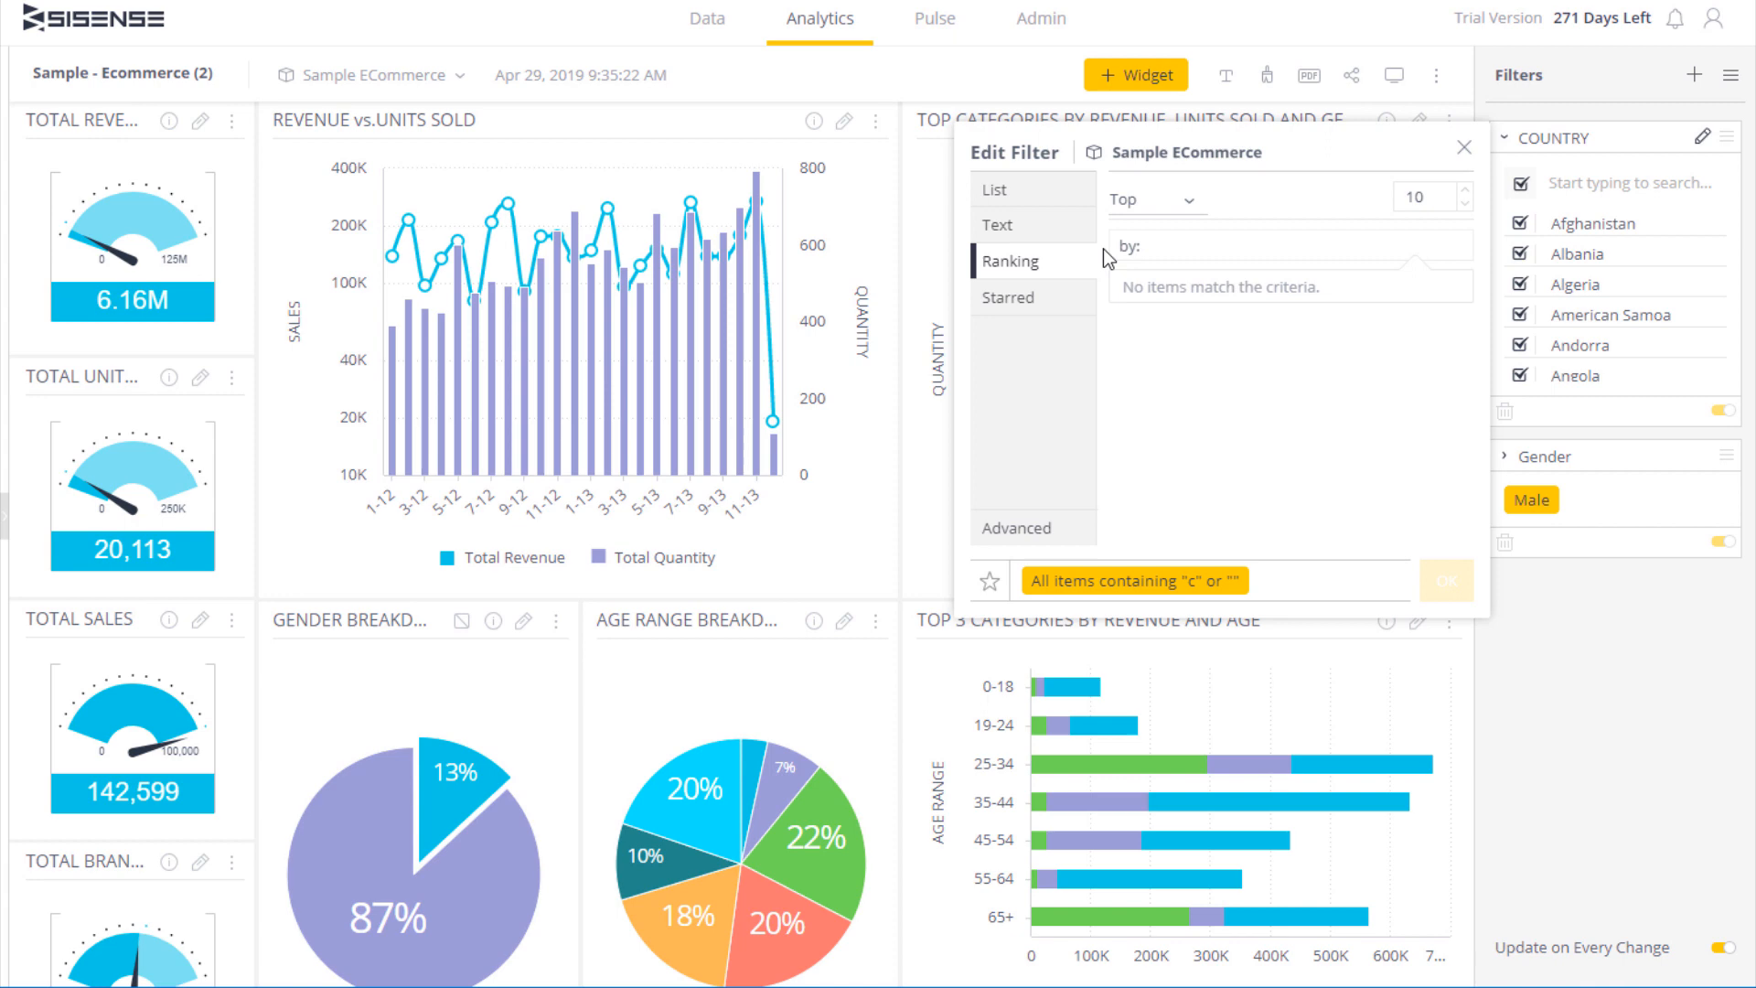
click(1155, 197)
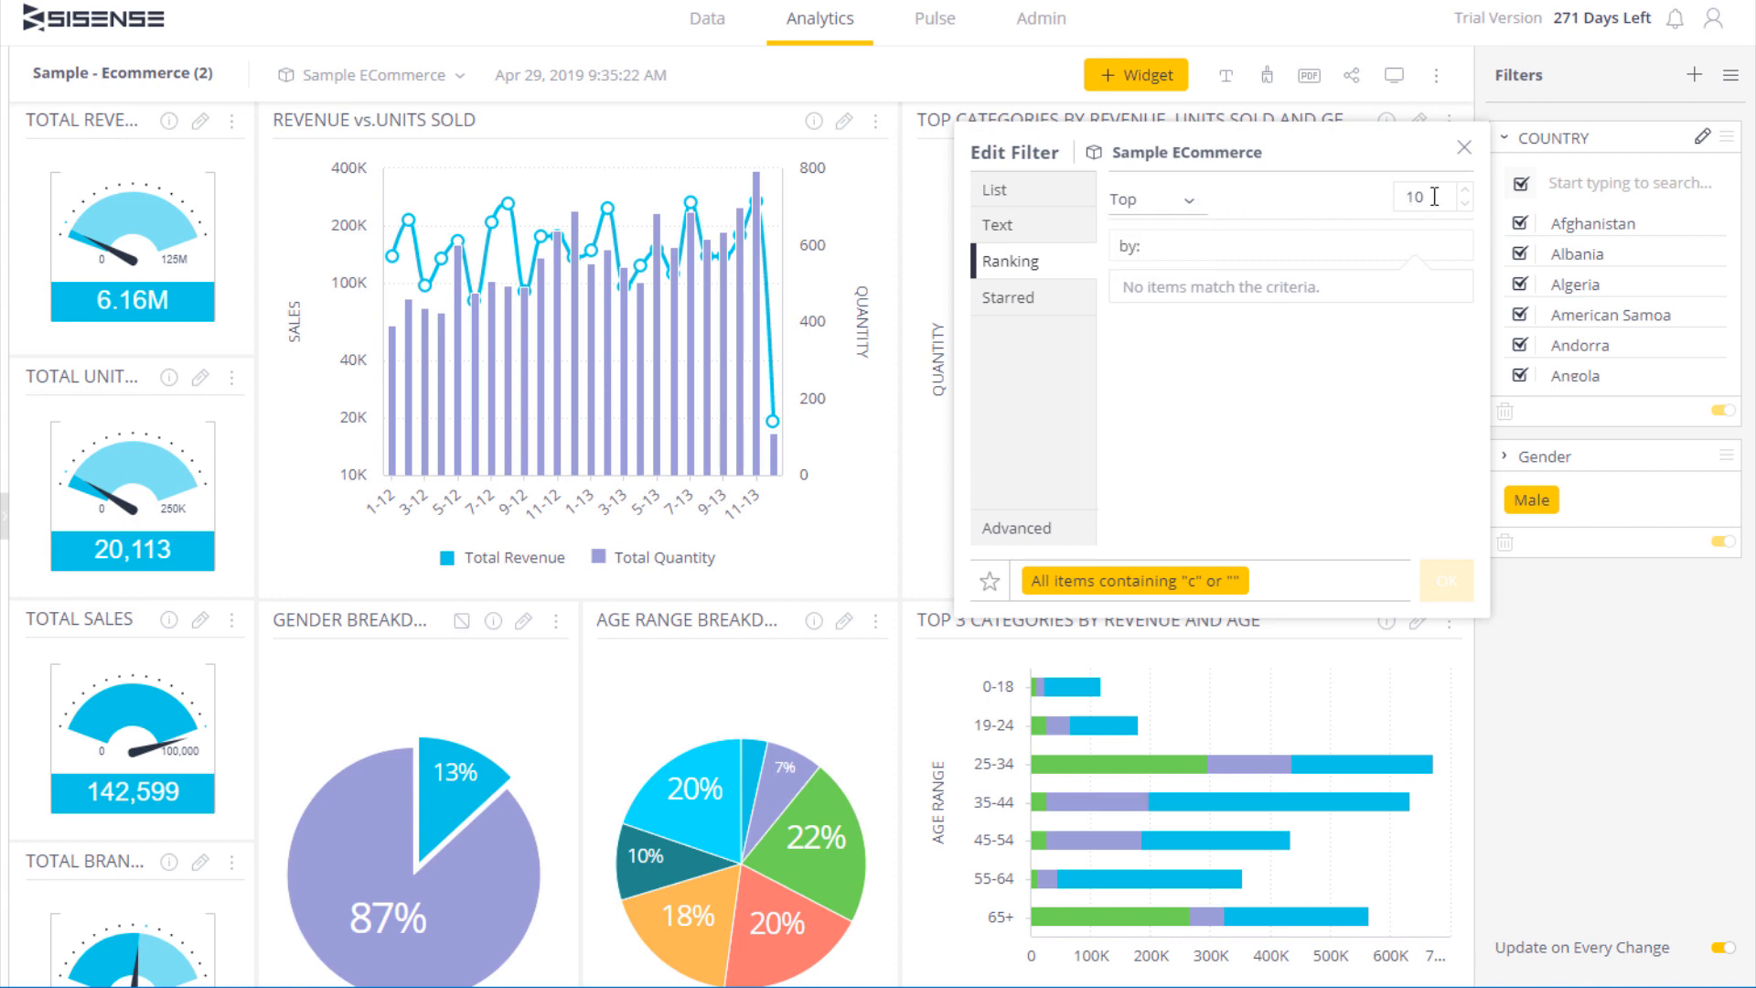
triple_click(1413, 196)
text(5)
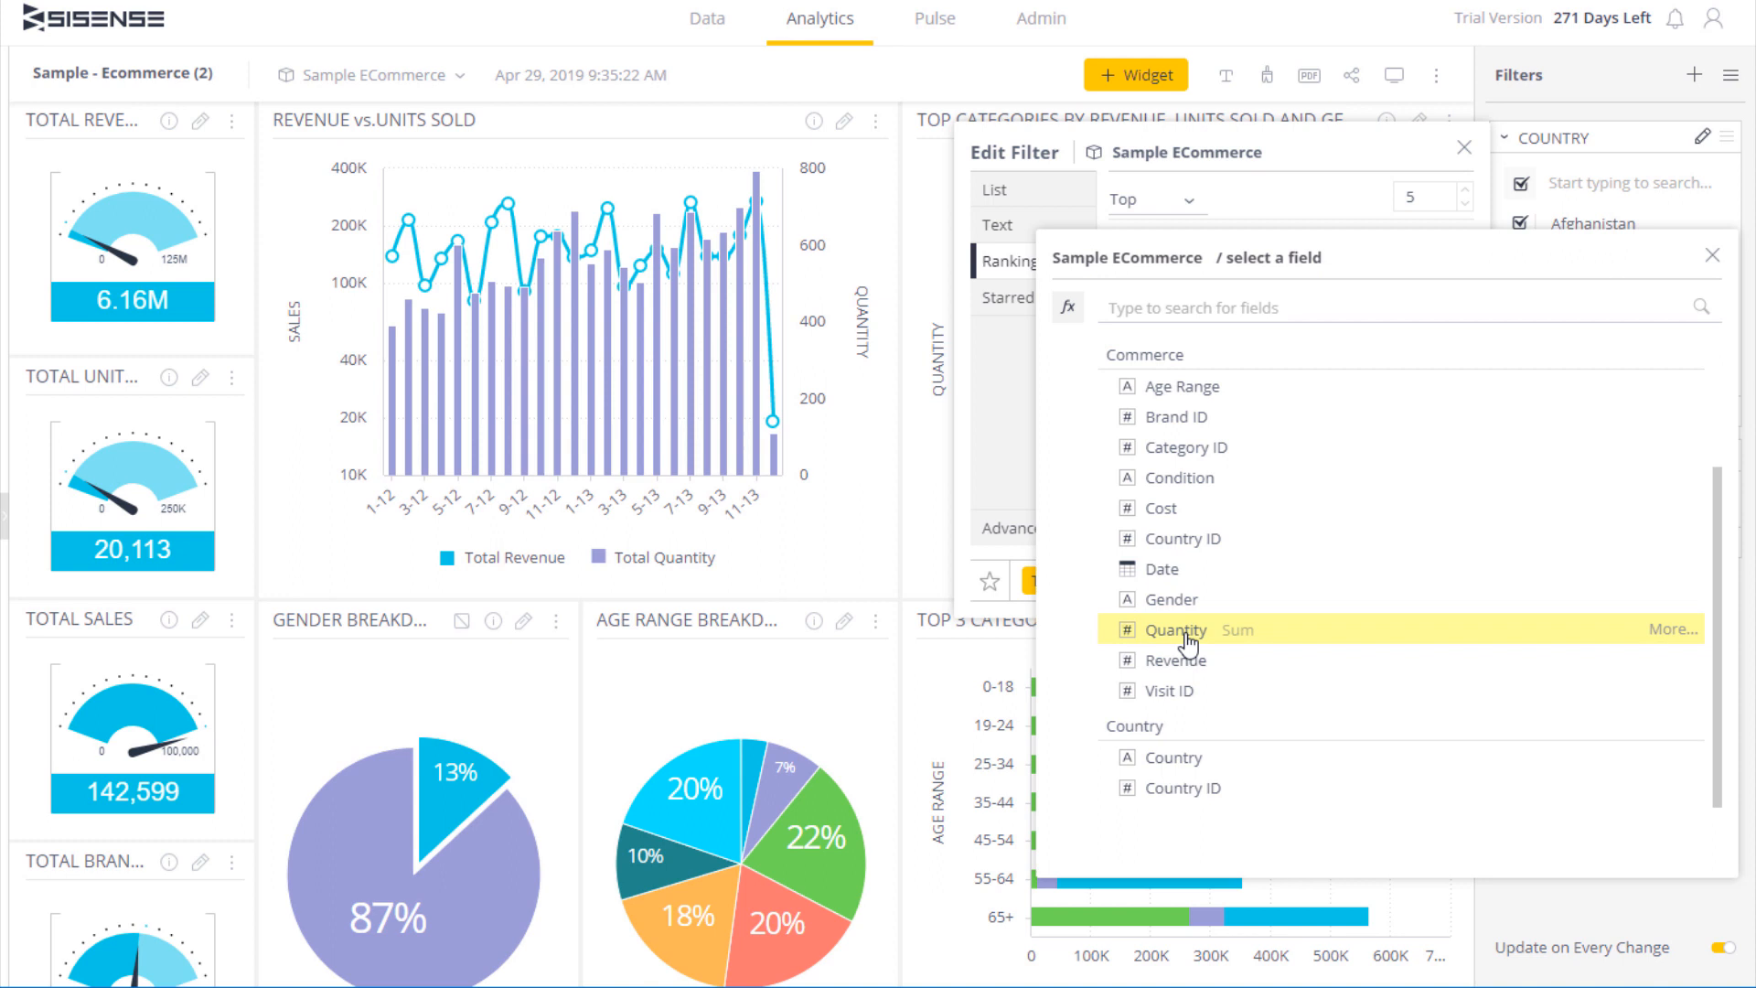
click(1176, 629)
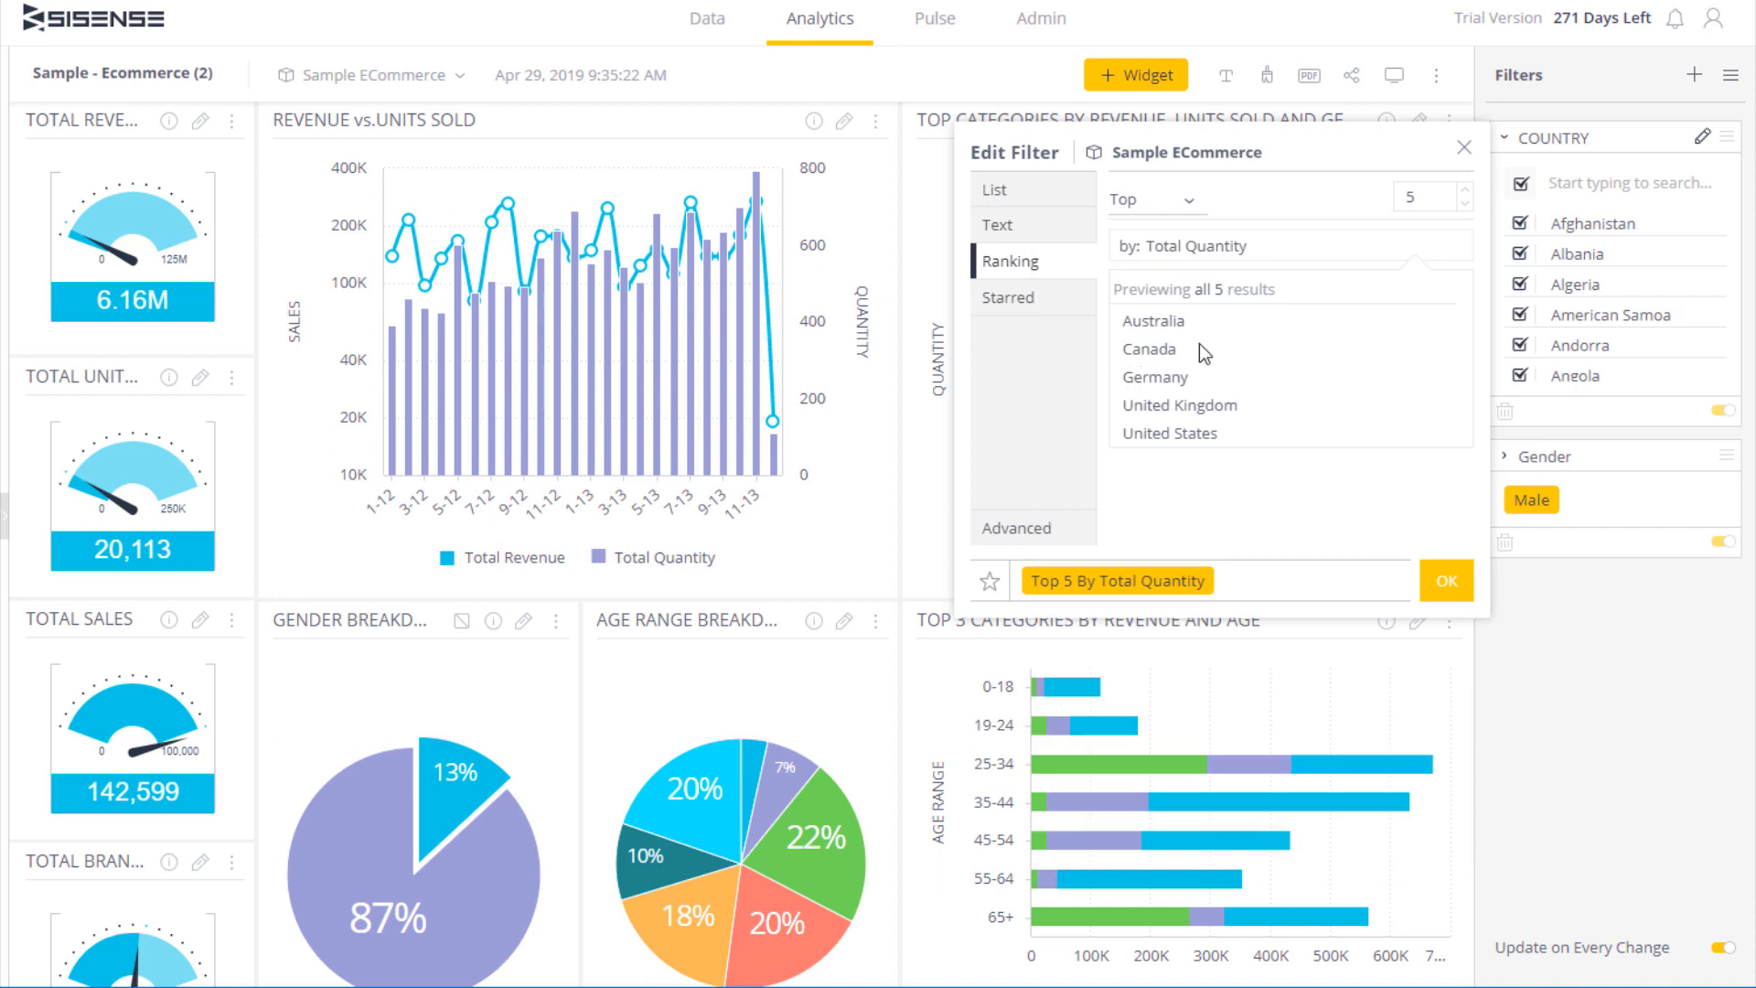
mouse_move(1209, 305)
text(3)
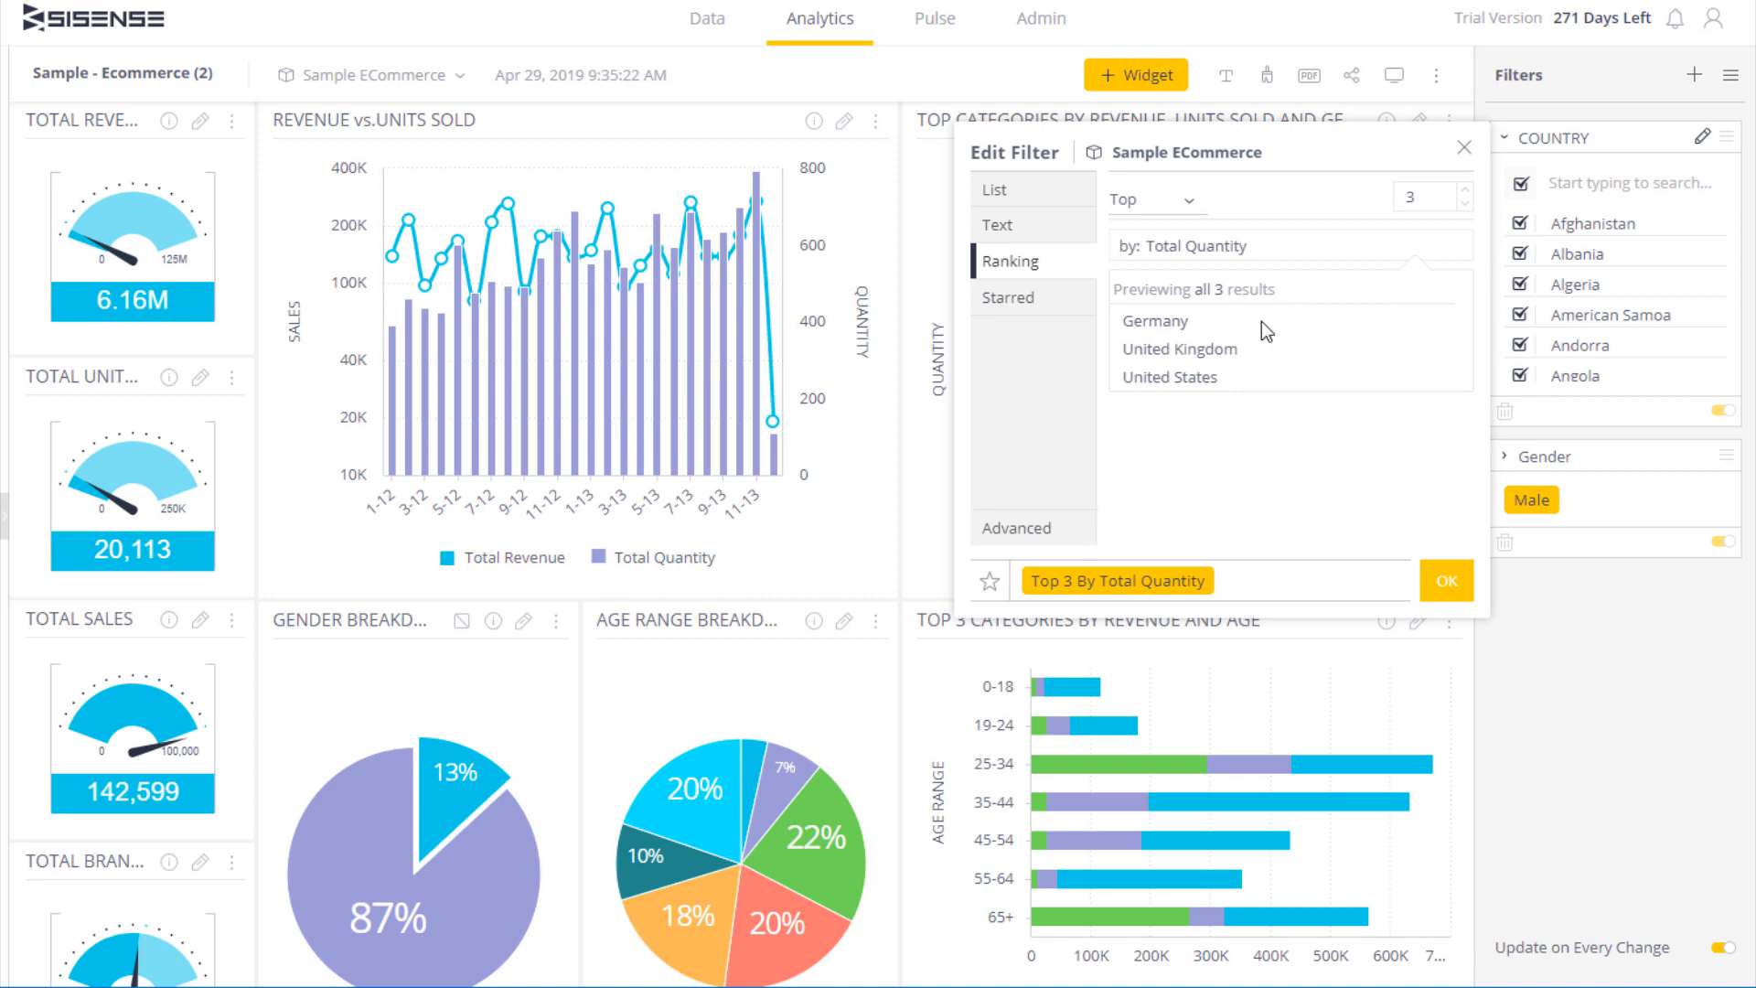
mouse_move(1030, 283)
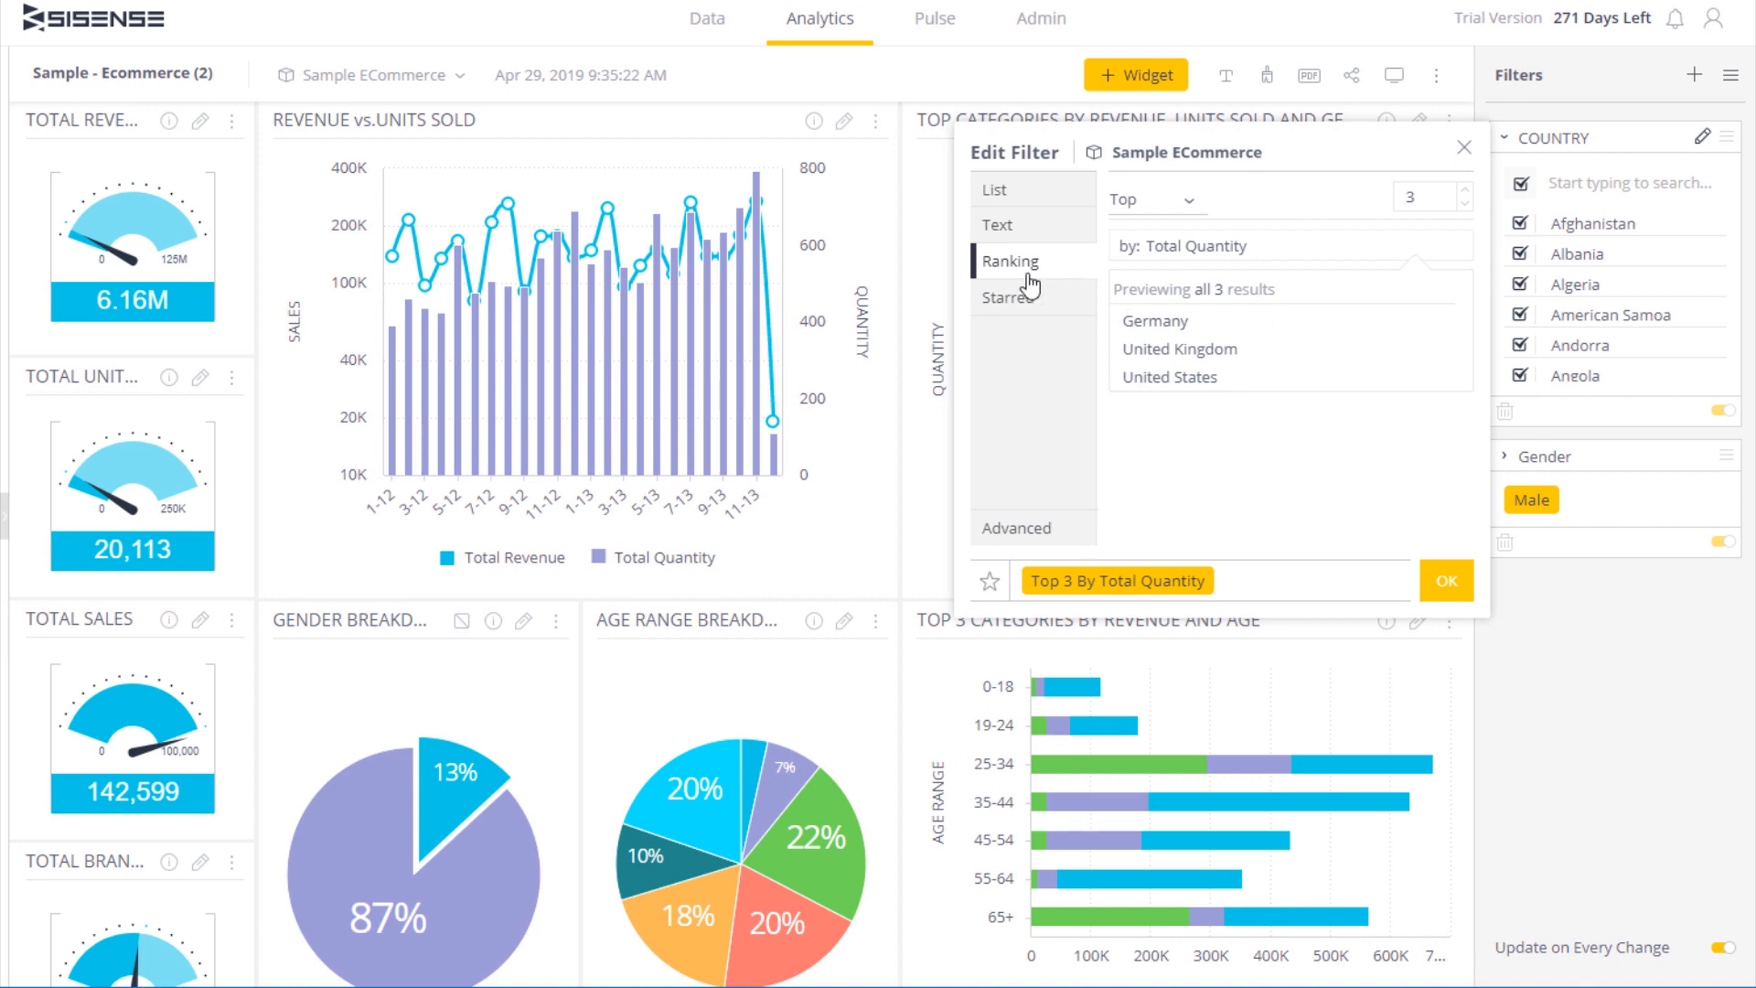
Step: Star the Top 3 By Total Quantity filter as 'Top 3 Country' and review it in Starred
click(1041, 297)
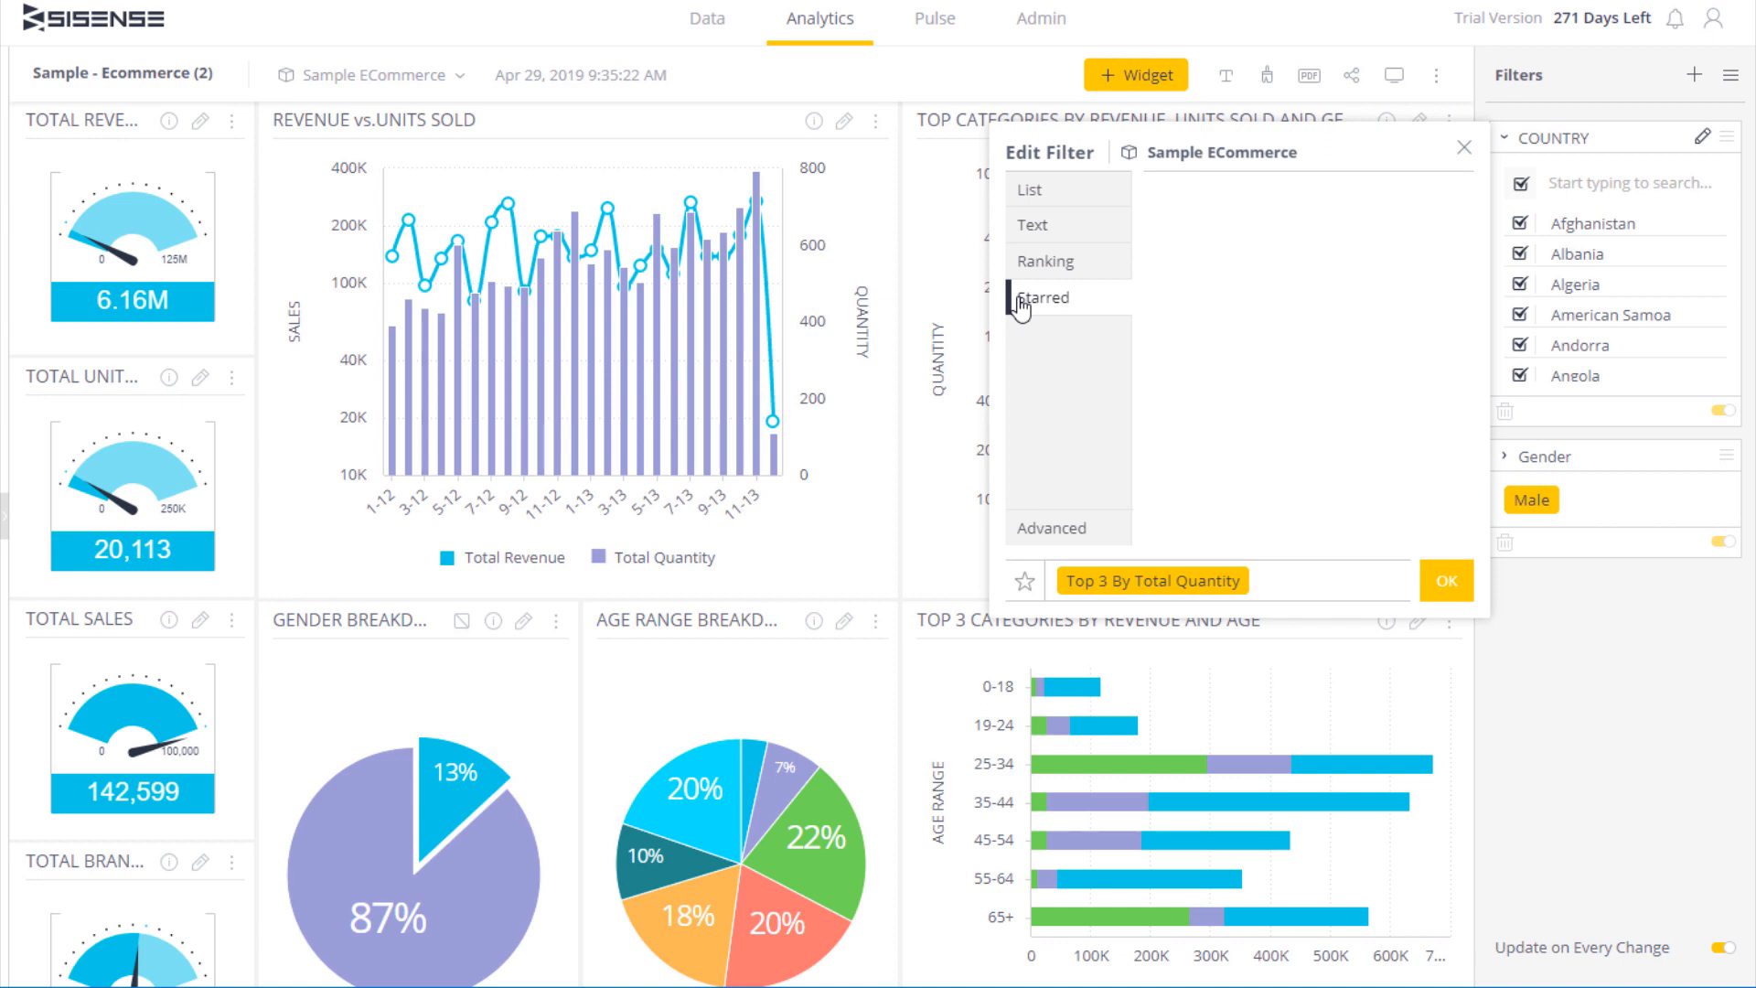
mouse_move(1065, 320)
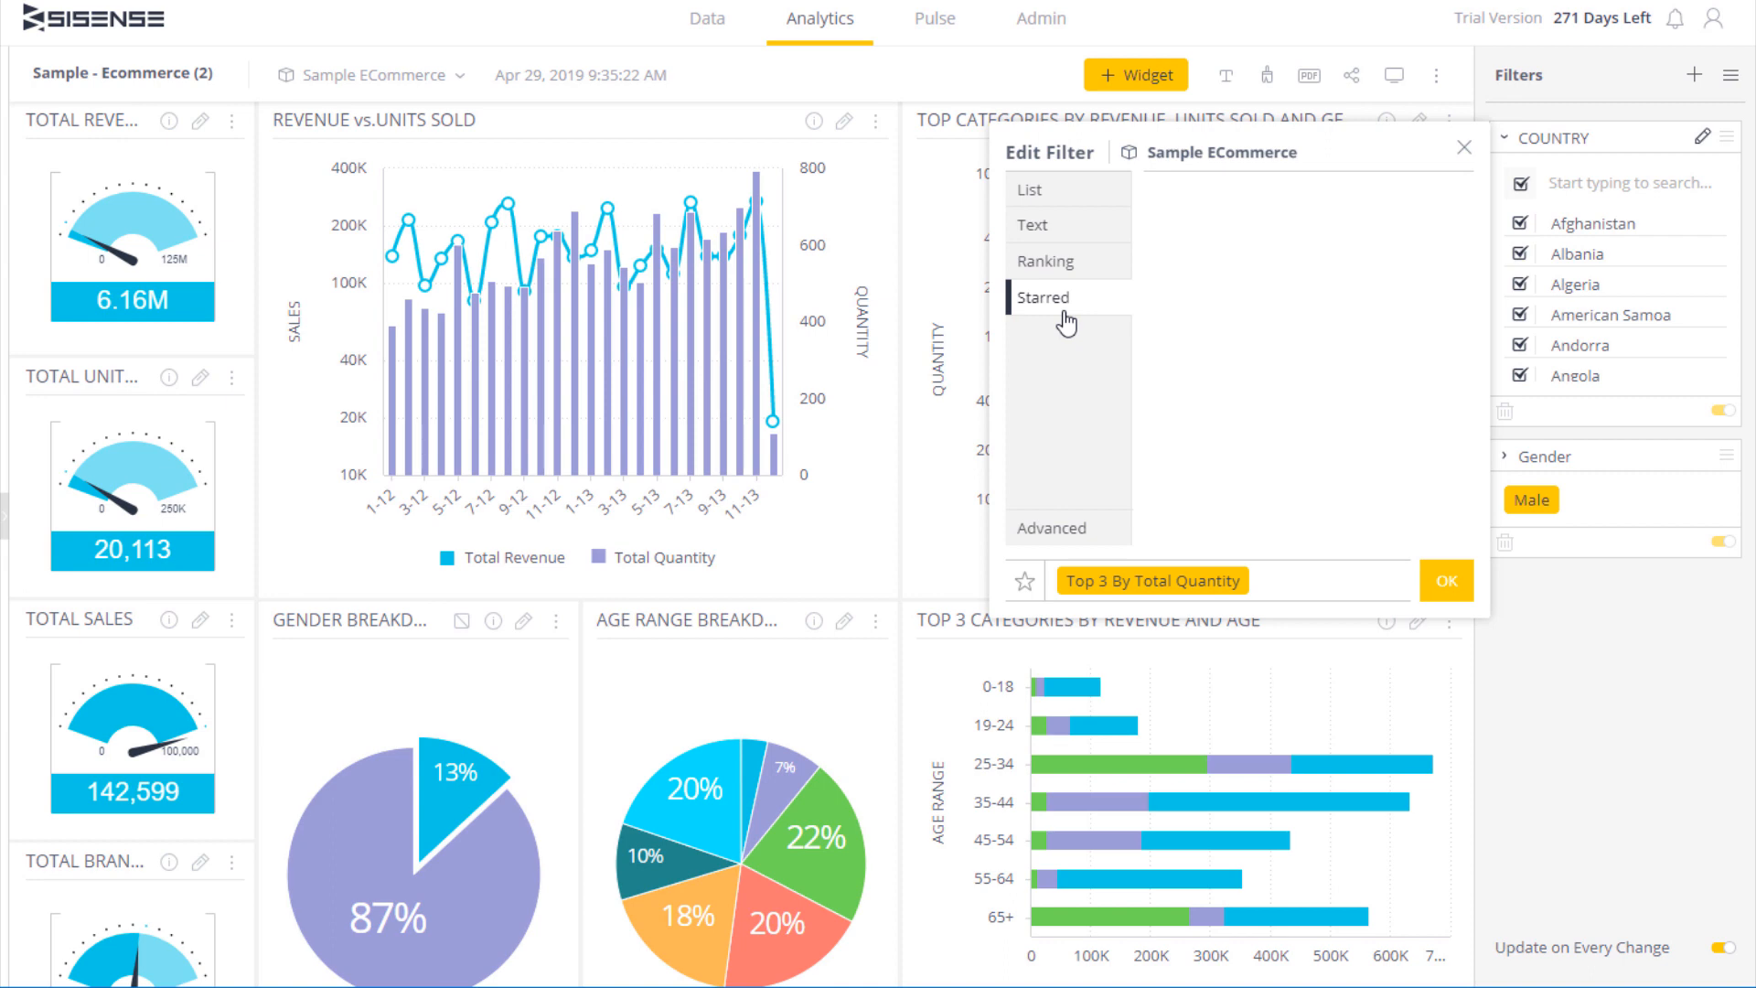
click(1041, 262)
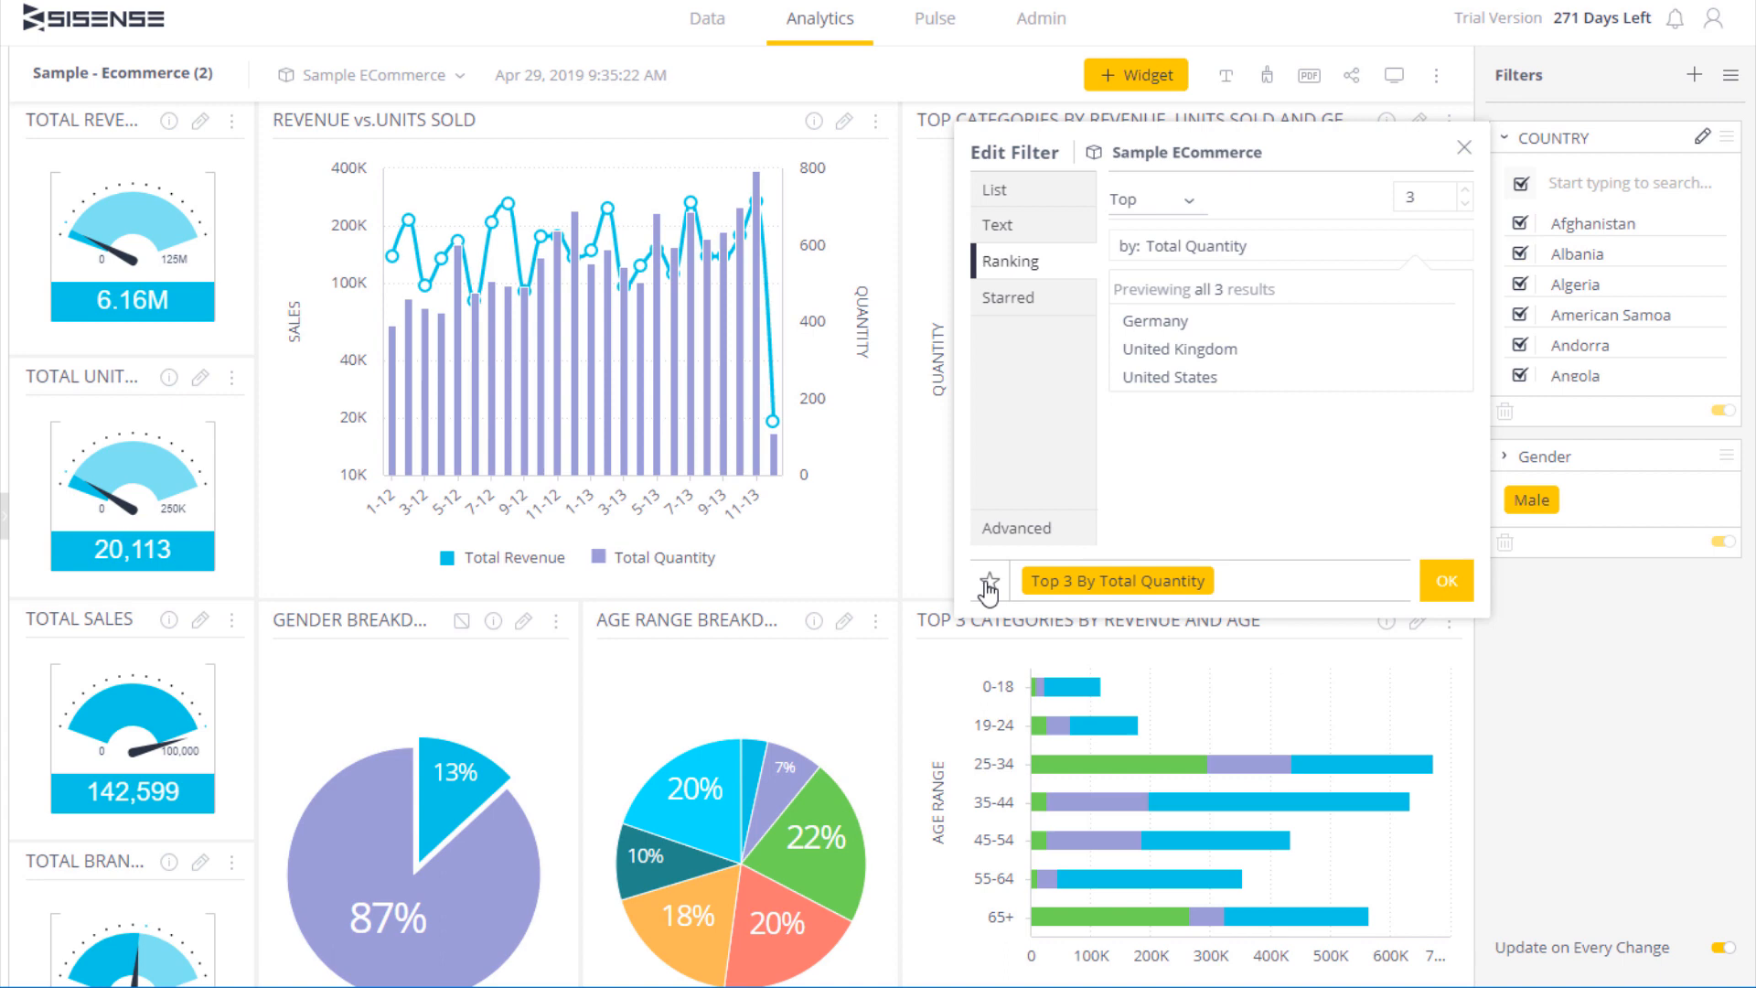
click(989, 579)
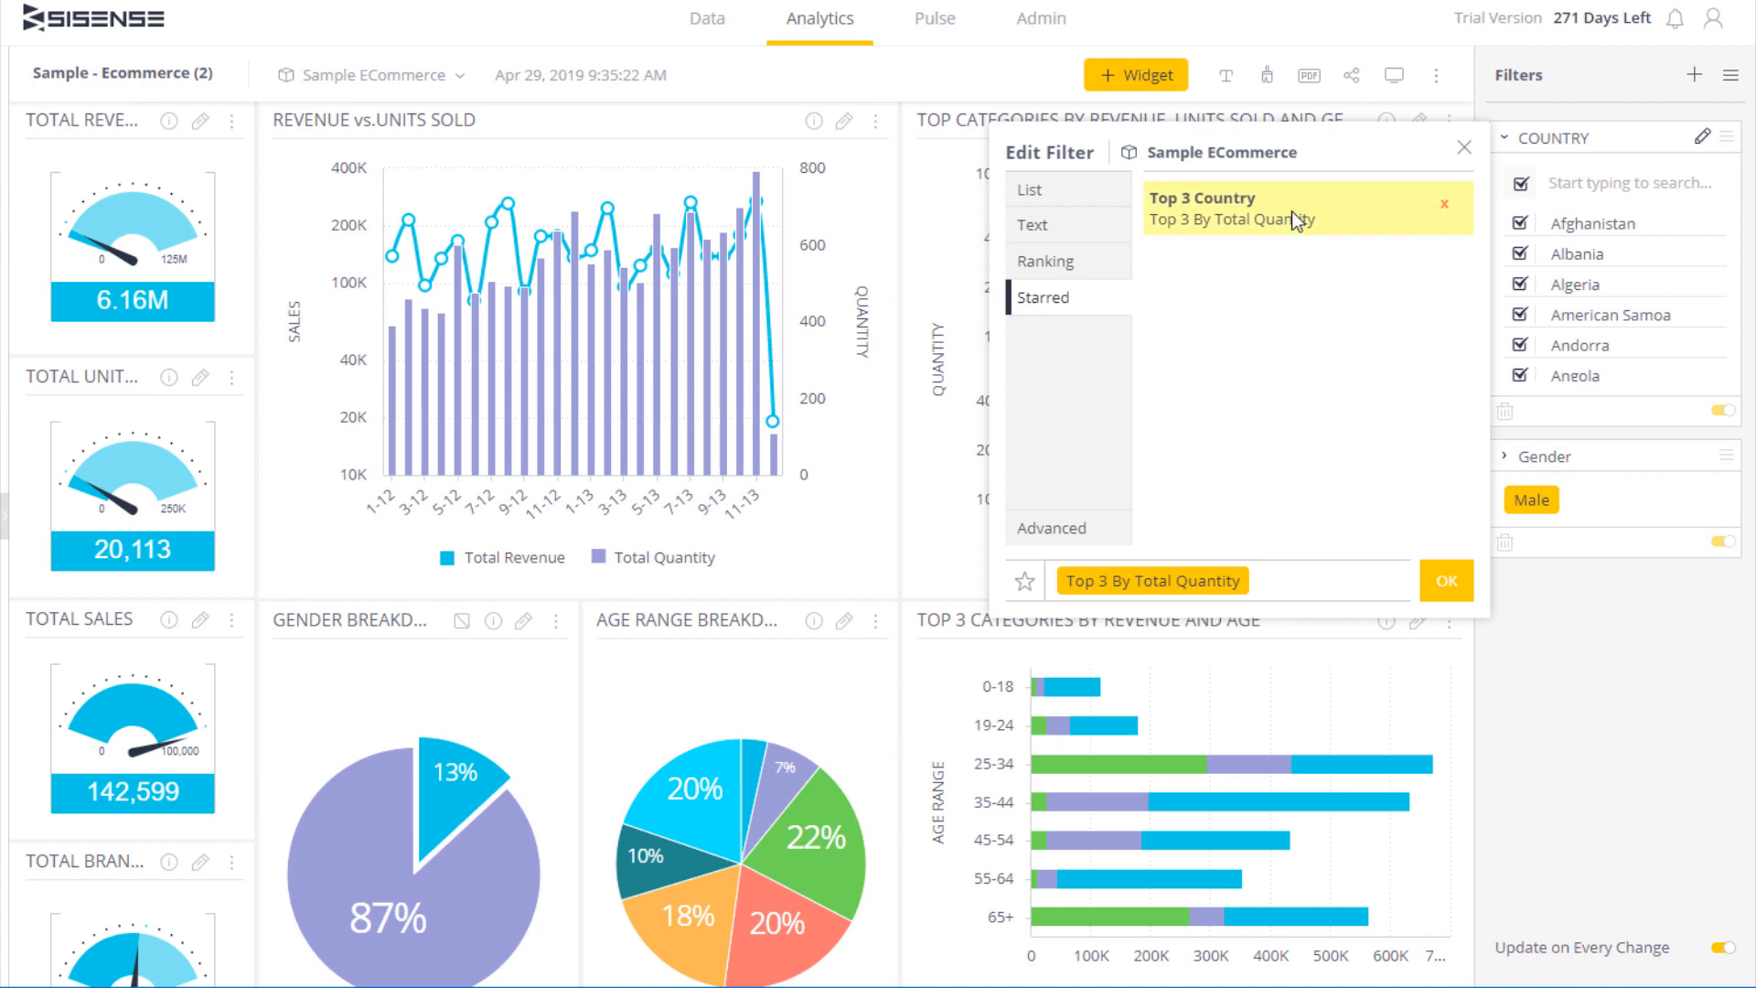
mouse_move(1355, 377)
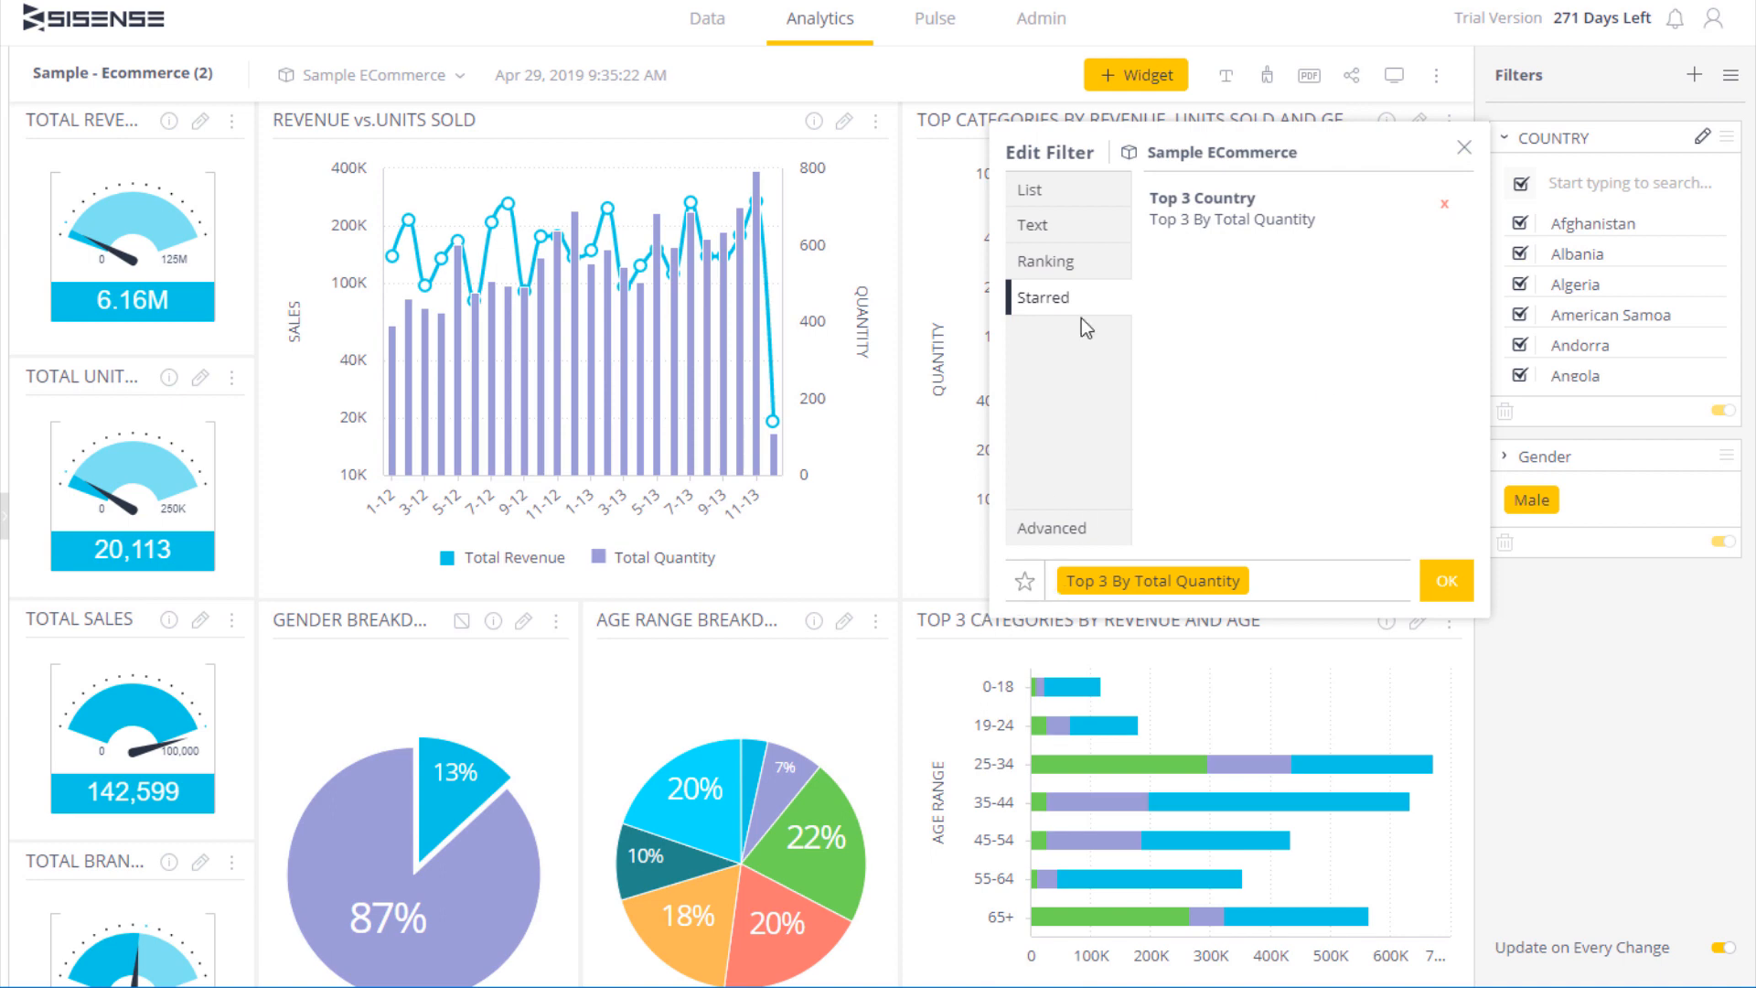
click(1043, 262)
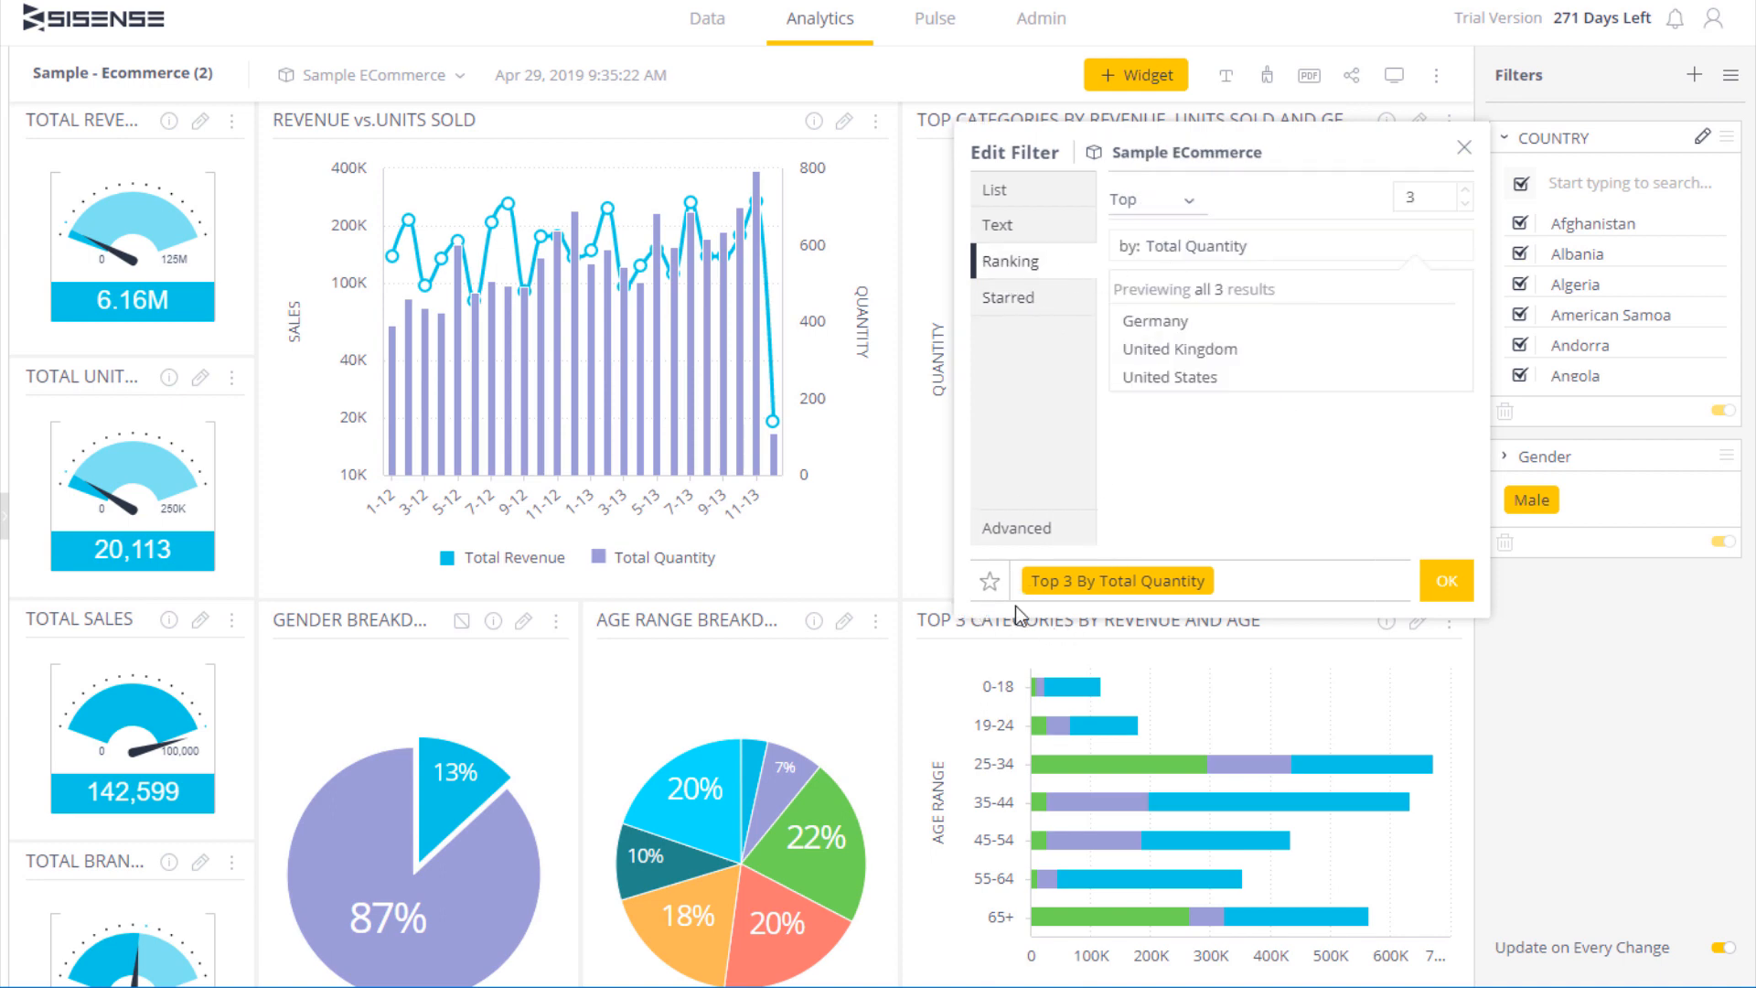